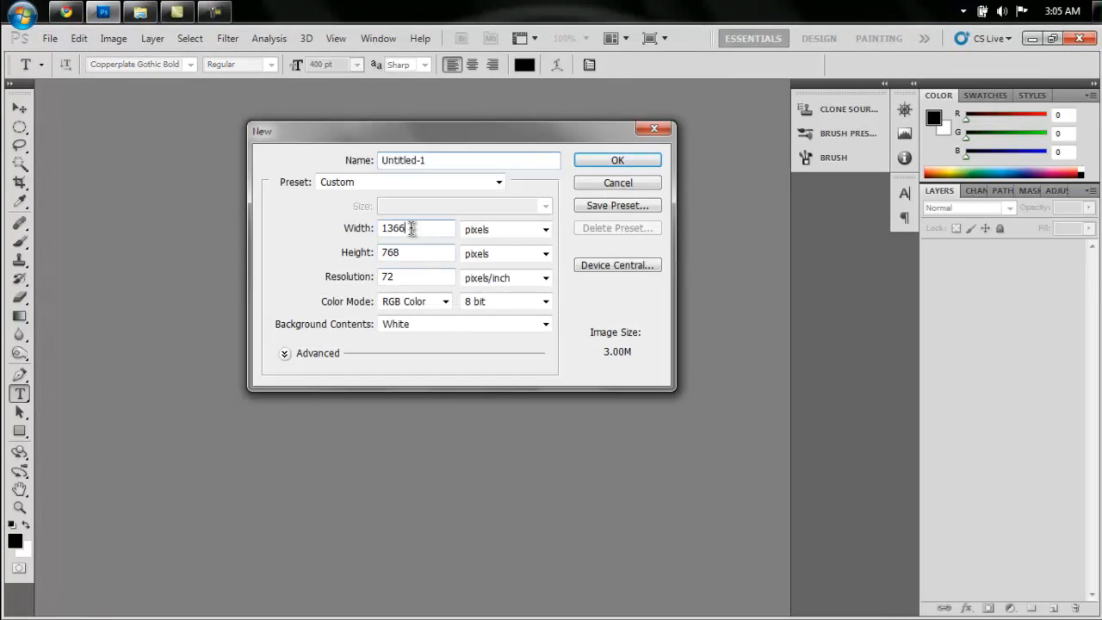
mouse_move(618, 161)
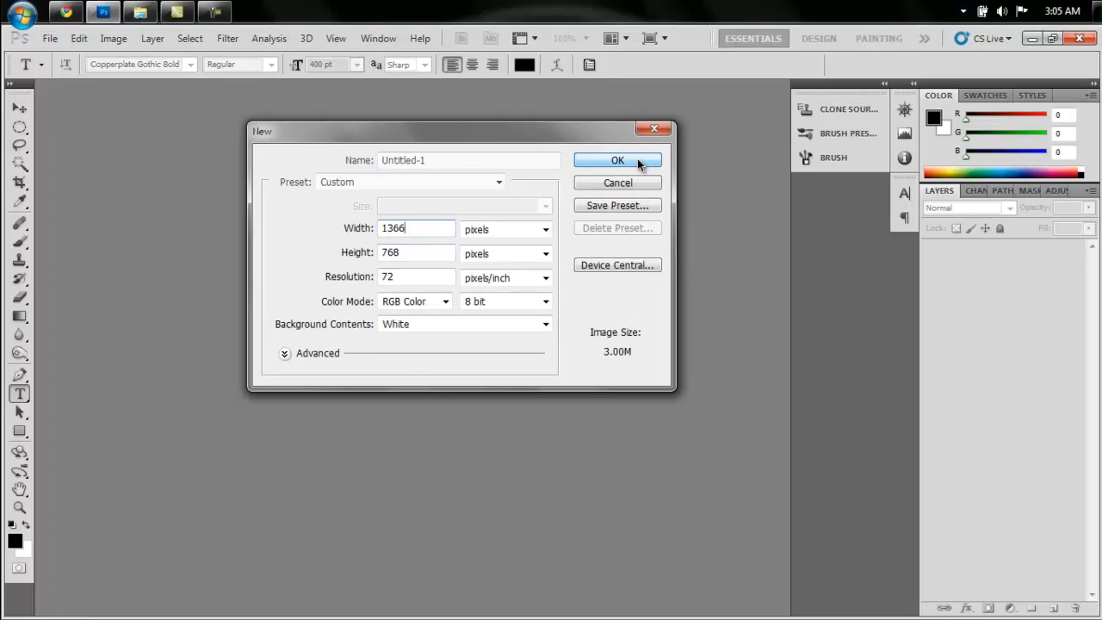
Step: Create a 1366×768 document and fill its background with dark grey #272727
click(618, 160)
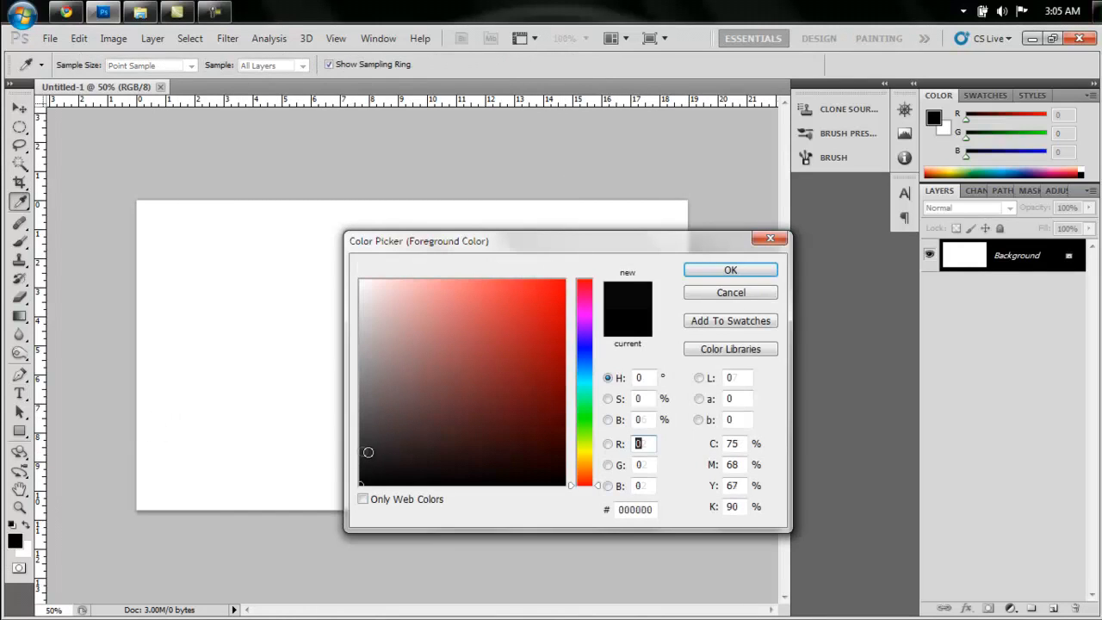
click(361, 454)
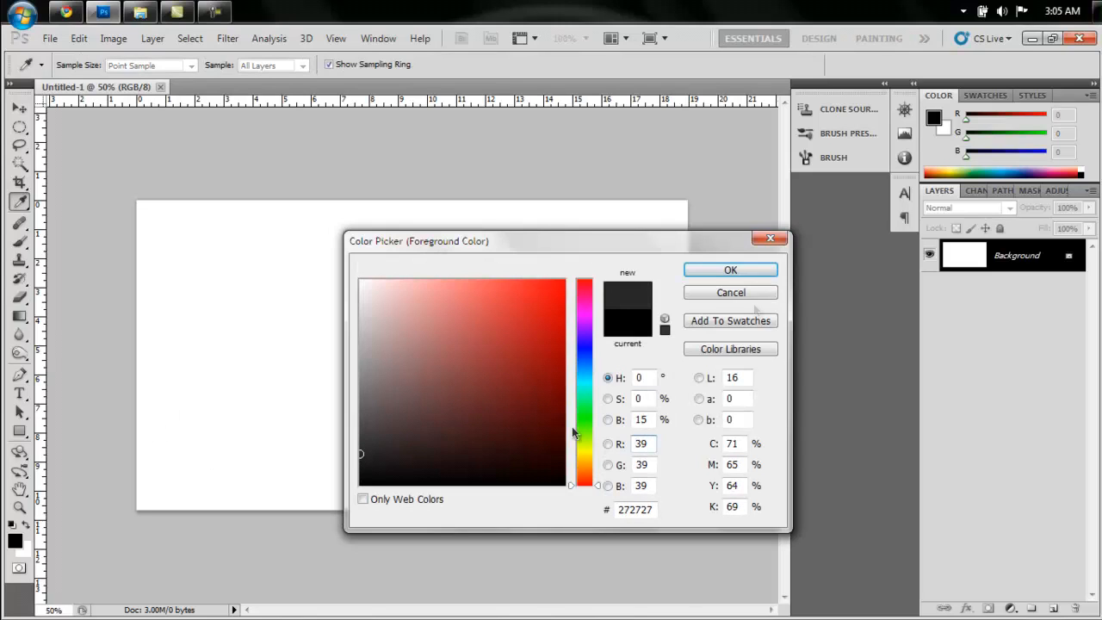
click(729, 269)
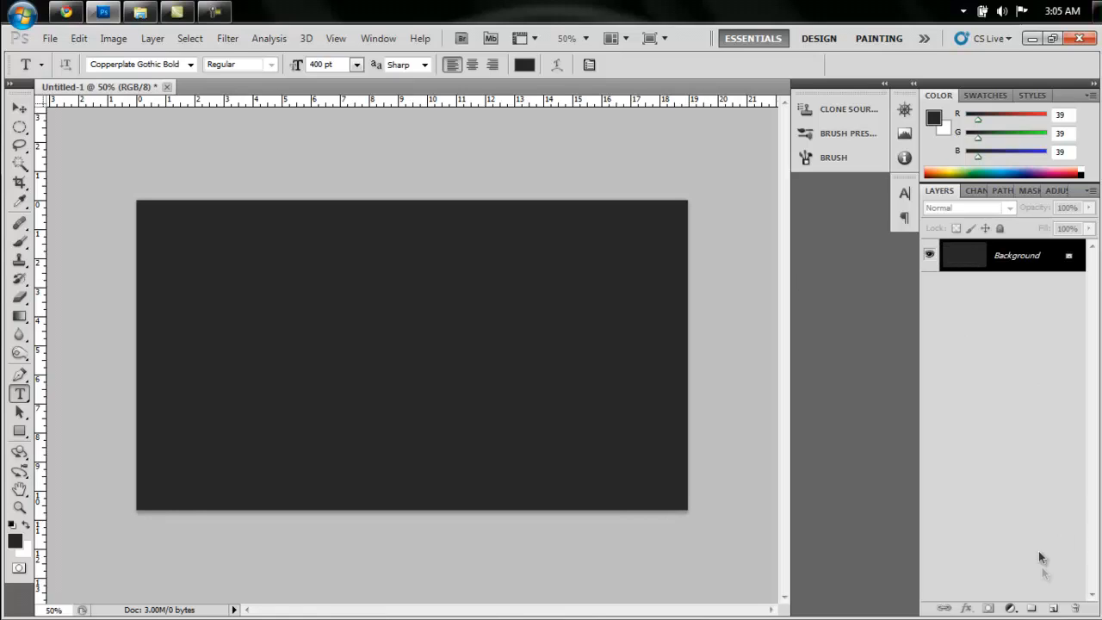
Step: Type 'Steel' in 400 pt Copperplate Gothic Bold using light grey #a9a9a9
click(1052, 608)
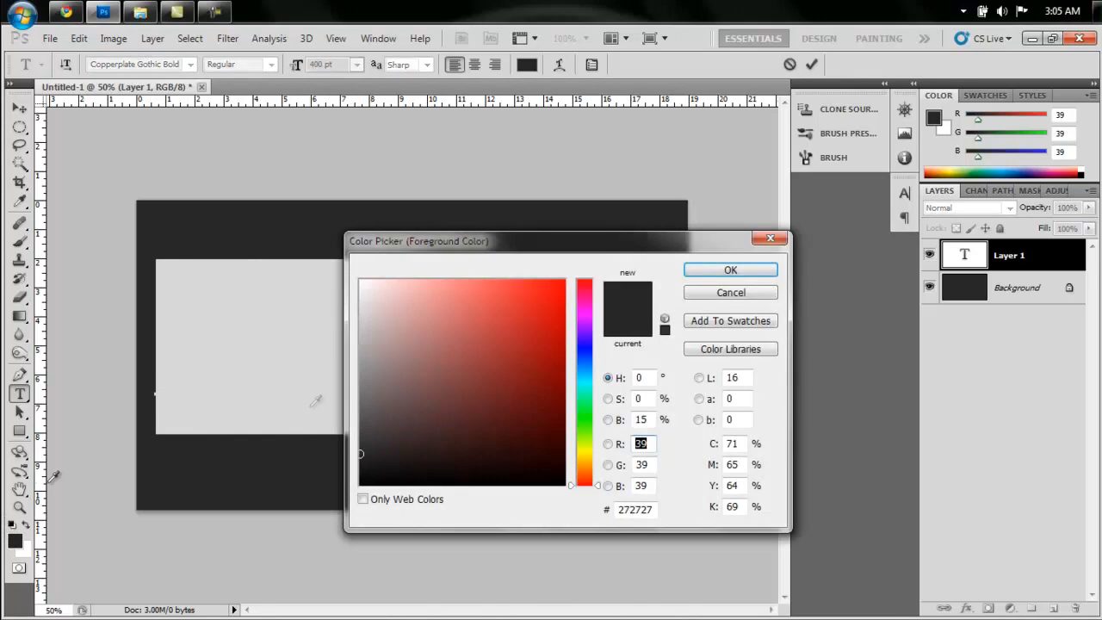
click(356, 383)
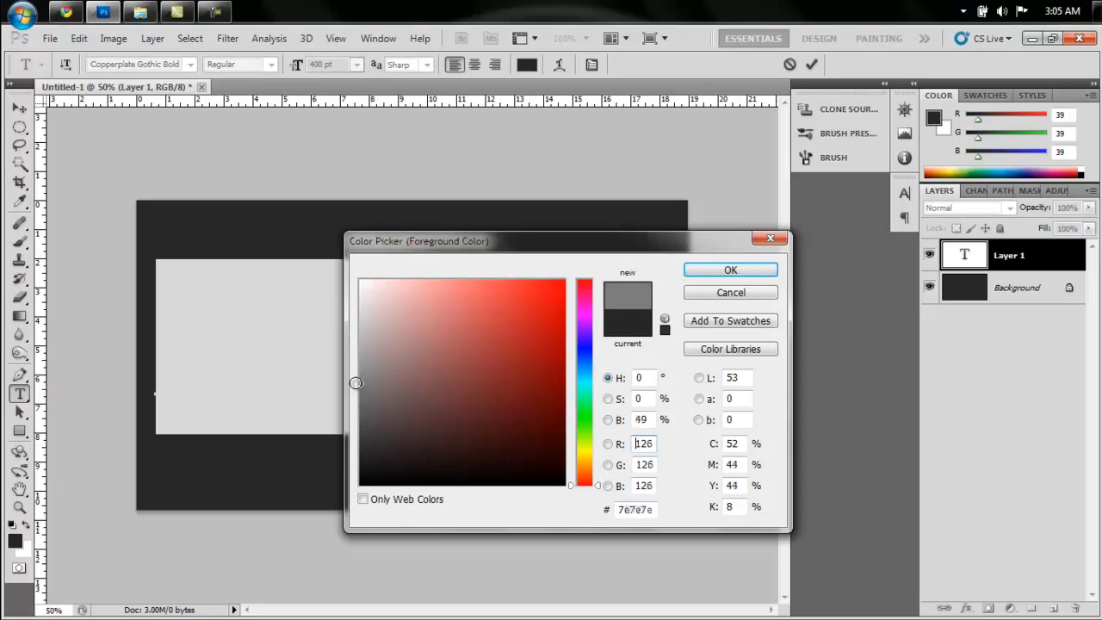
click(359, 349)
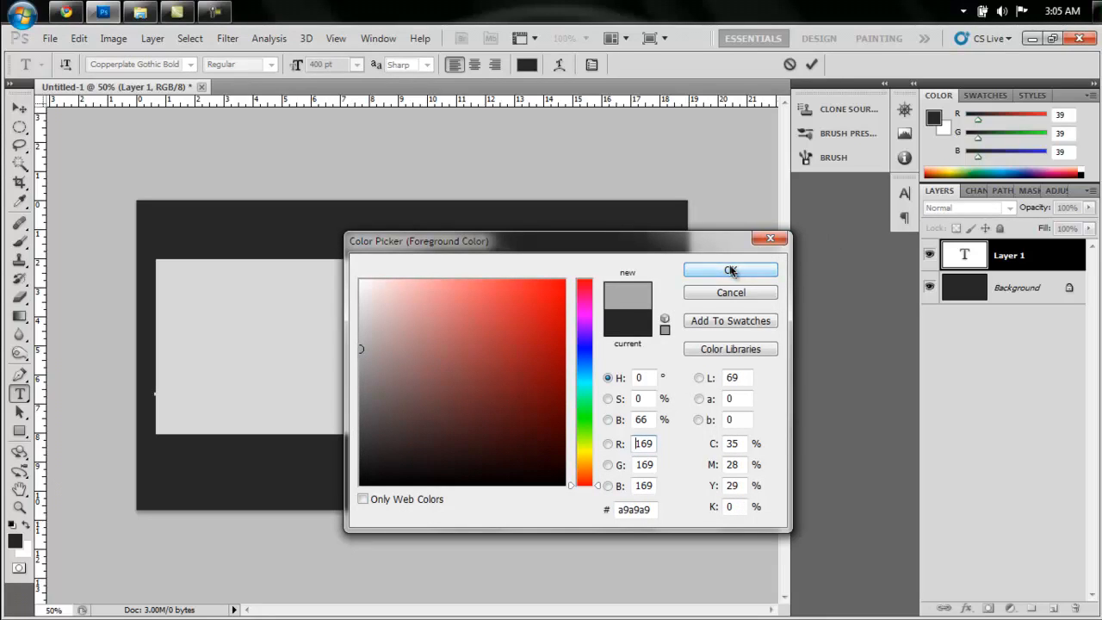
click(730, 270)
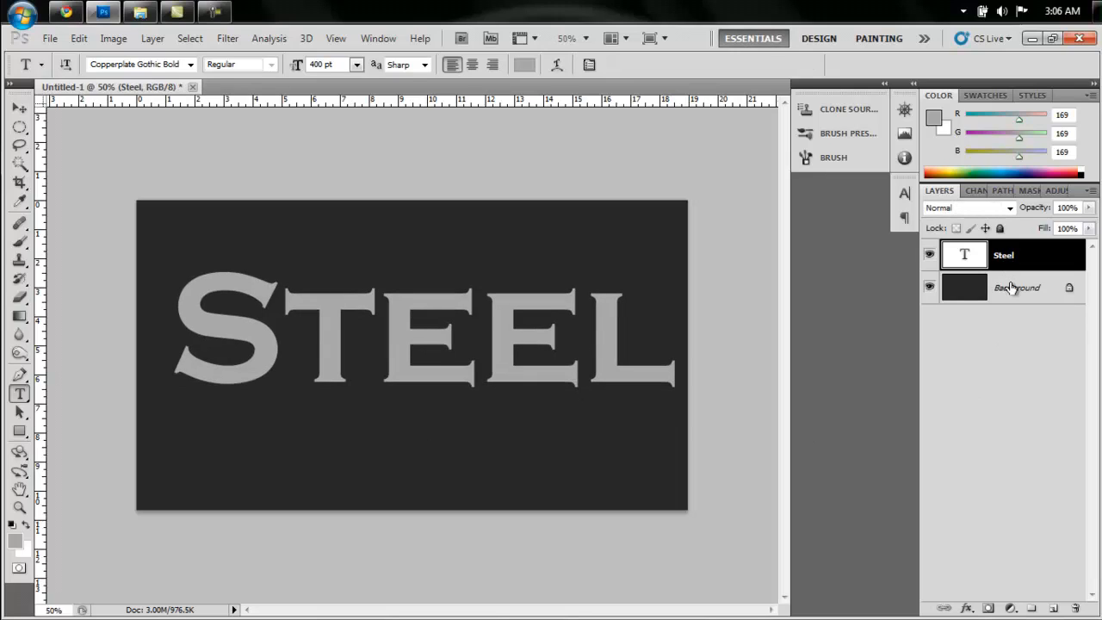
Step: Rasterize the Steel text layer and turn a diagonal path across the S into a selection
right_click(1003, 255)
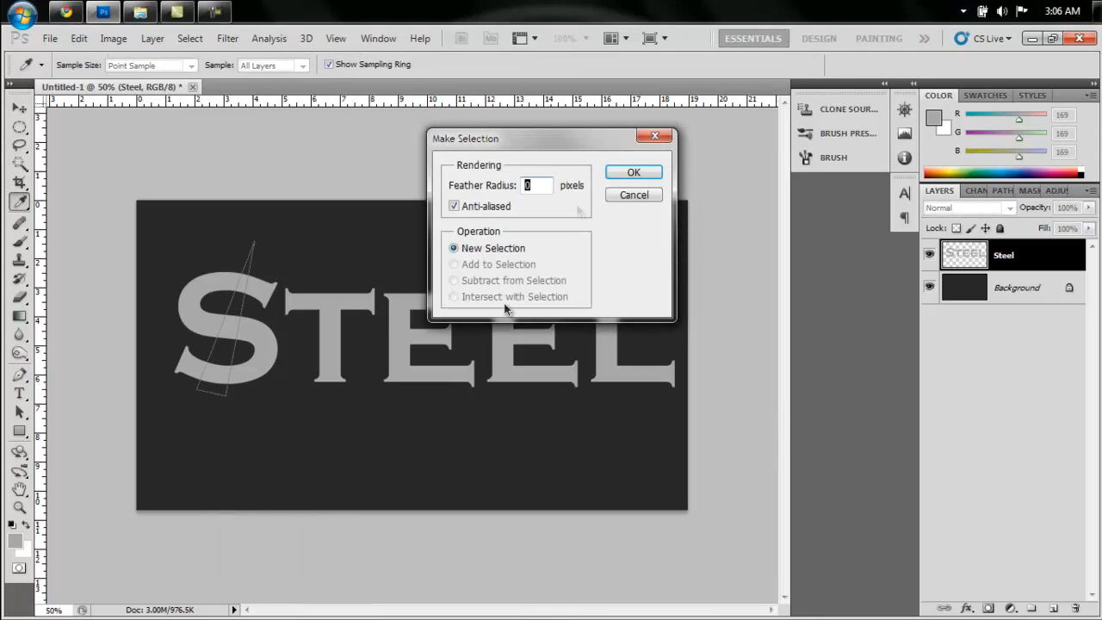
click(633, 172)
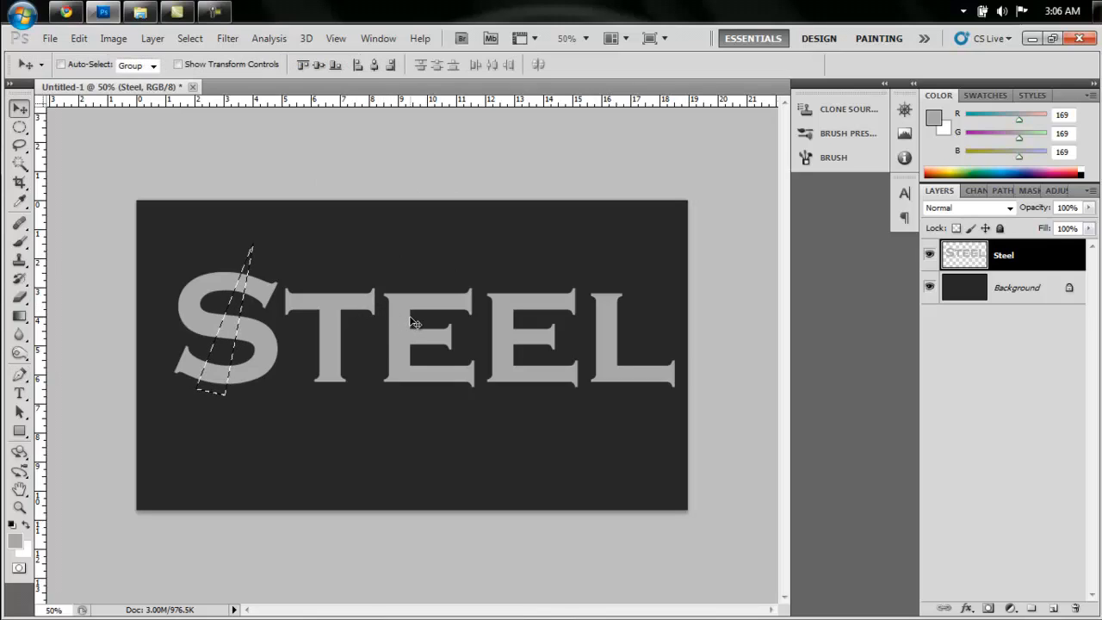
mouse_move(231, 353)
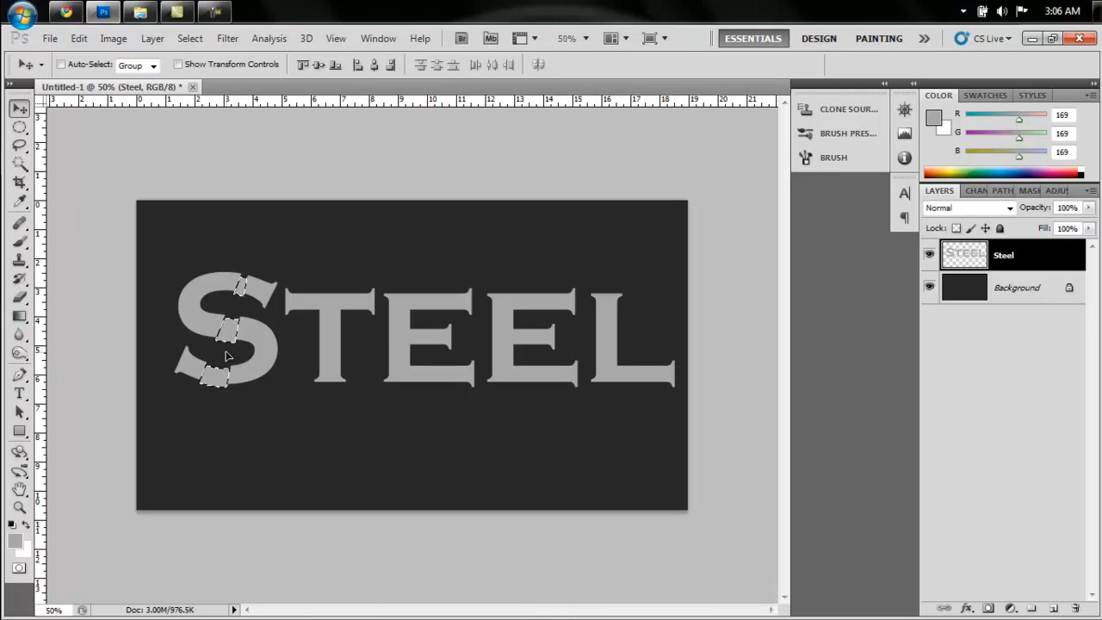
mouse_move(336, 281)
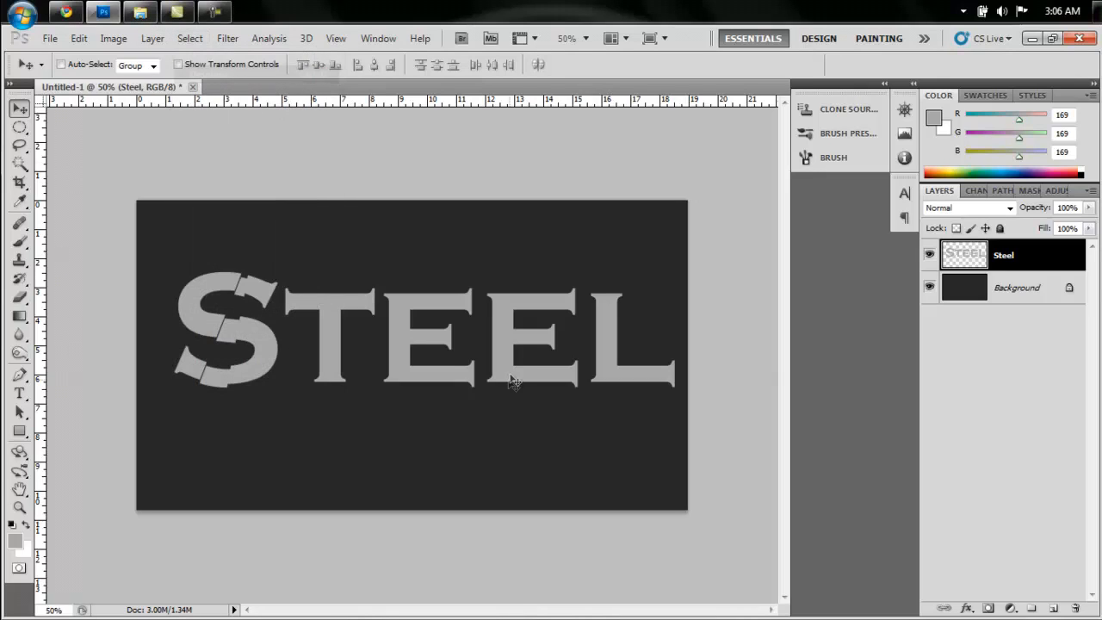
mouse_move(454, 358)
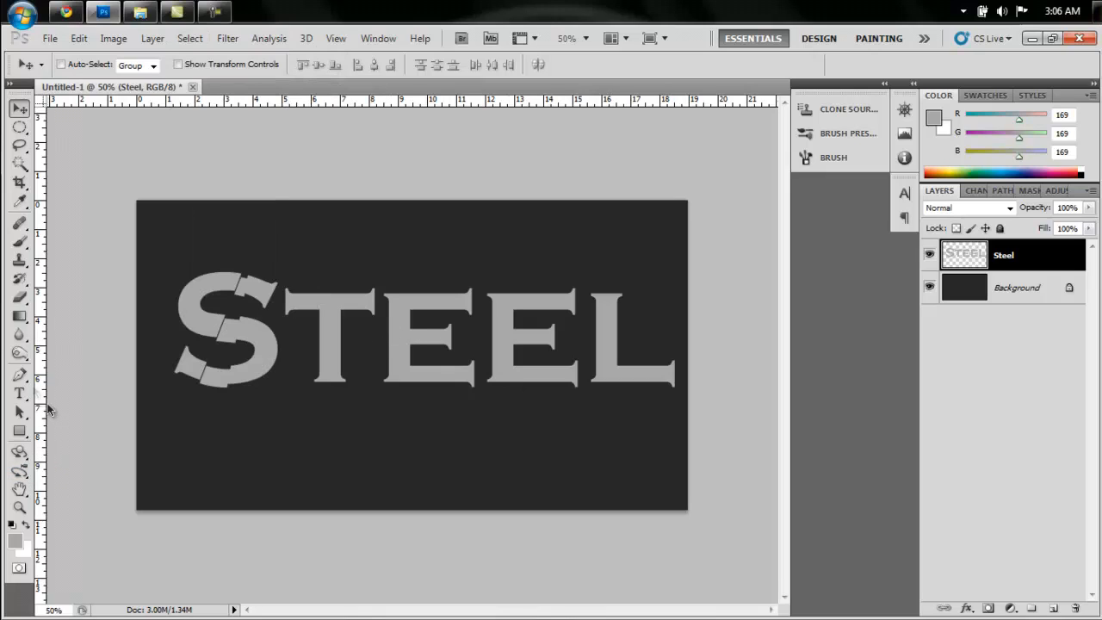
Step: Slice the T diagonally with a Pen-path selection and shift the cut piece
click(19, 375)
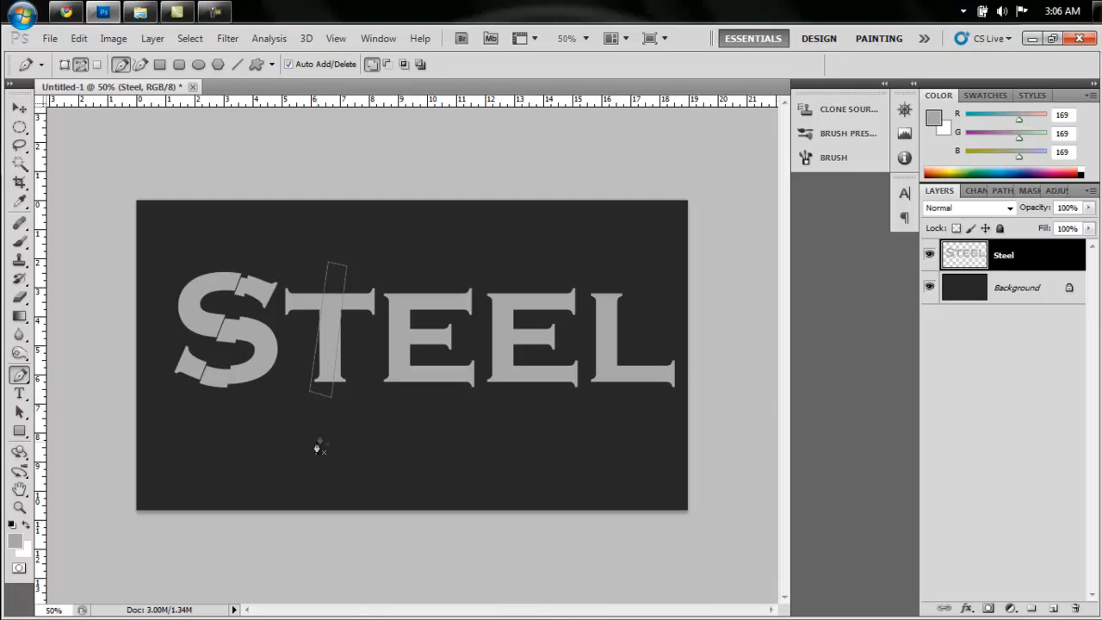
right_click(319, 448)
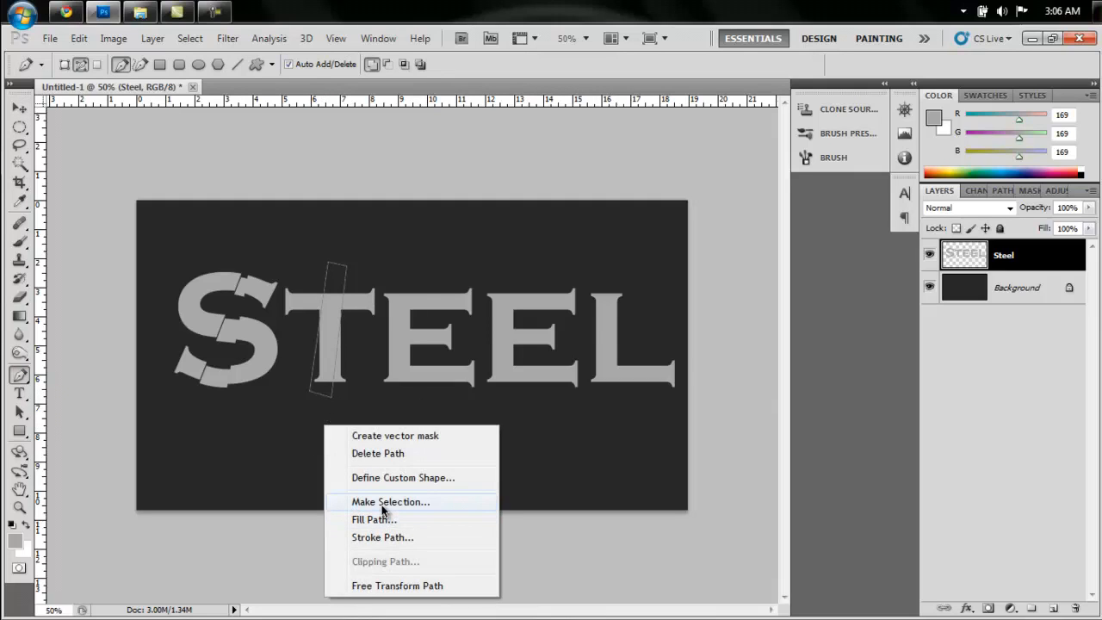
click(390, 501)
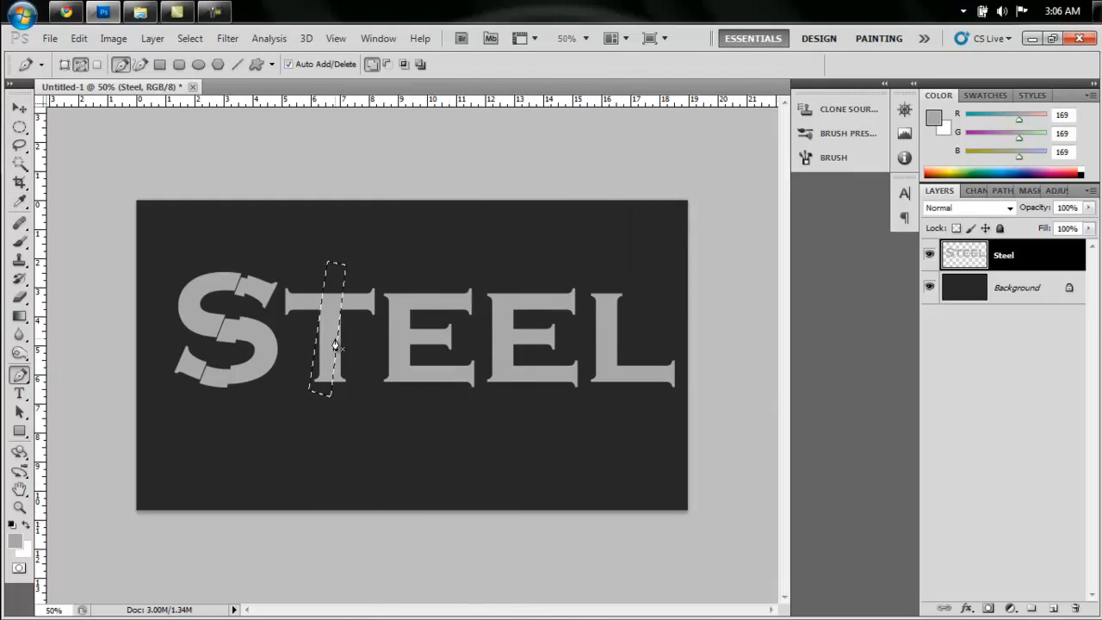
click(18, 107)
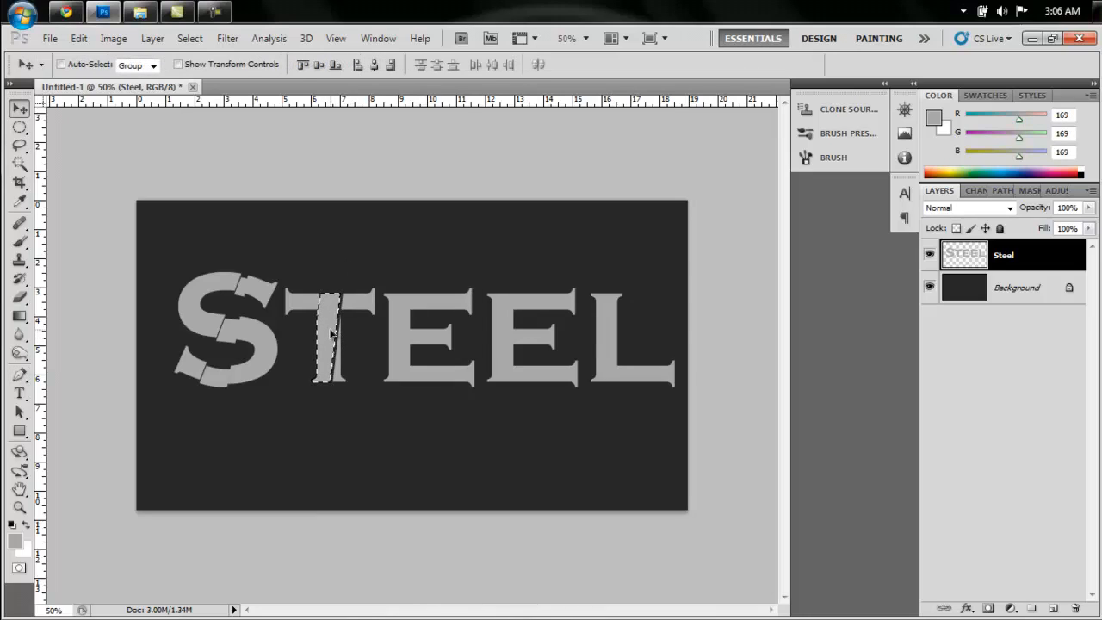
click(189, 38)
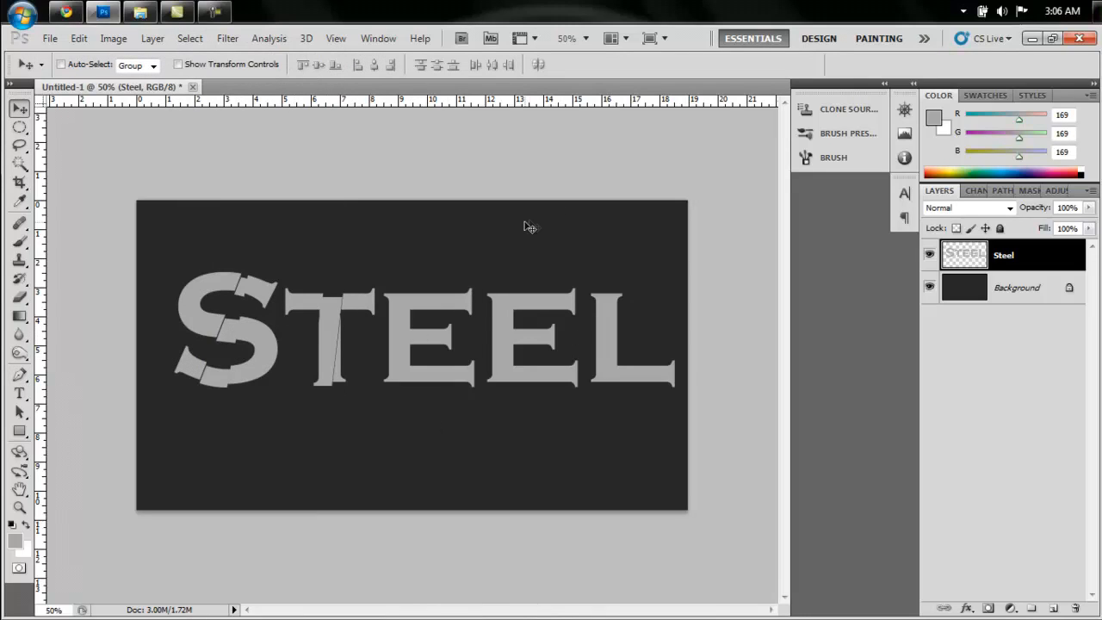
mouse_move(20, 394)
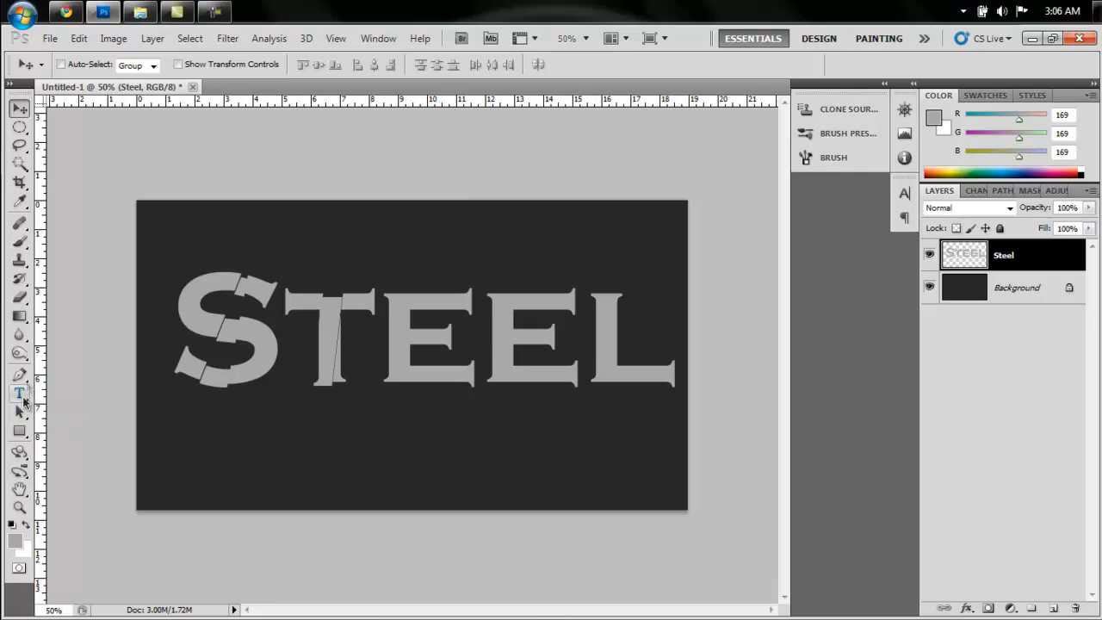
click(19, 375)
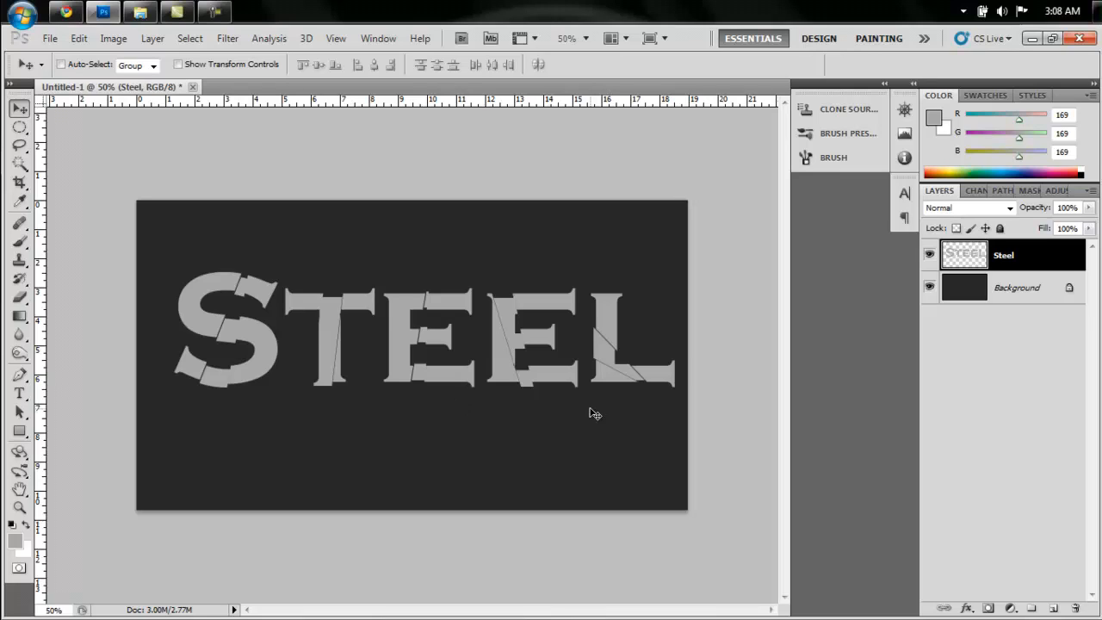
mouse_move(558, 408)
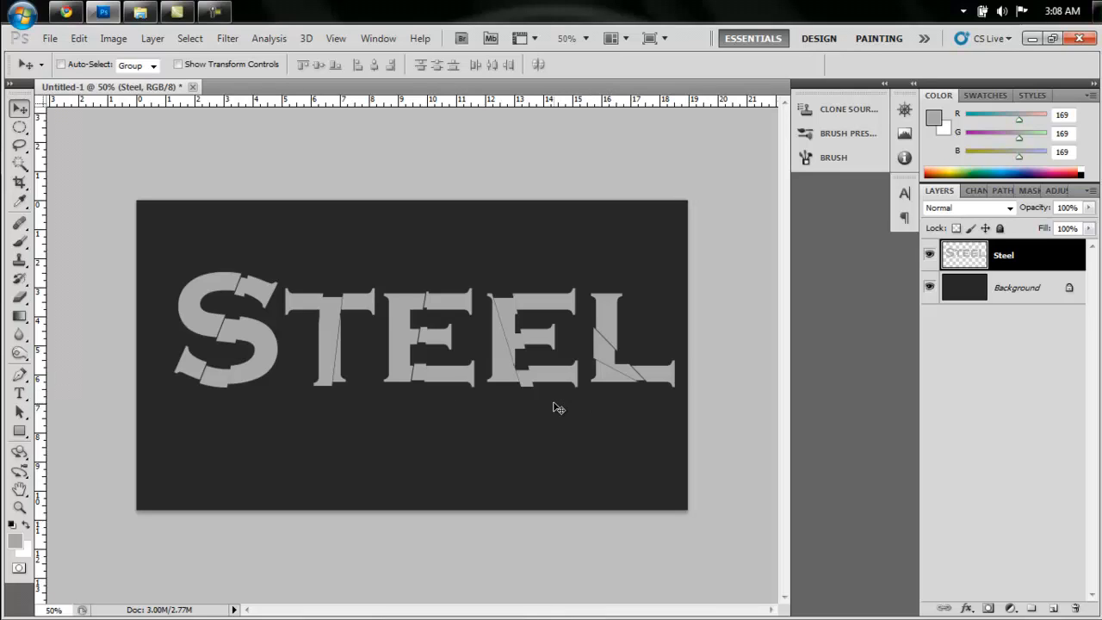
mouse_move(1053, 584)
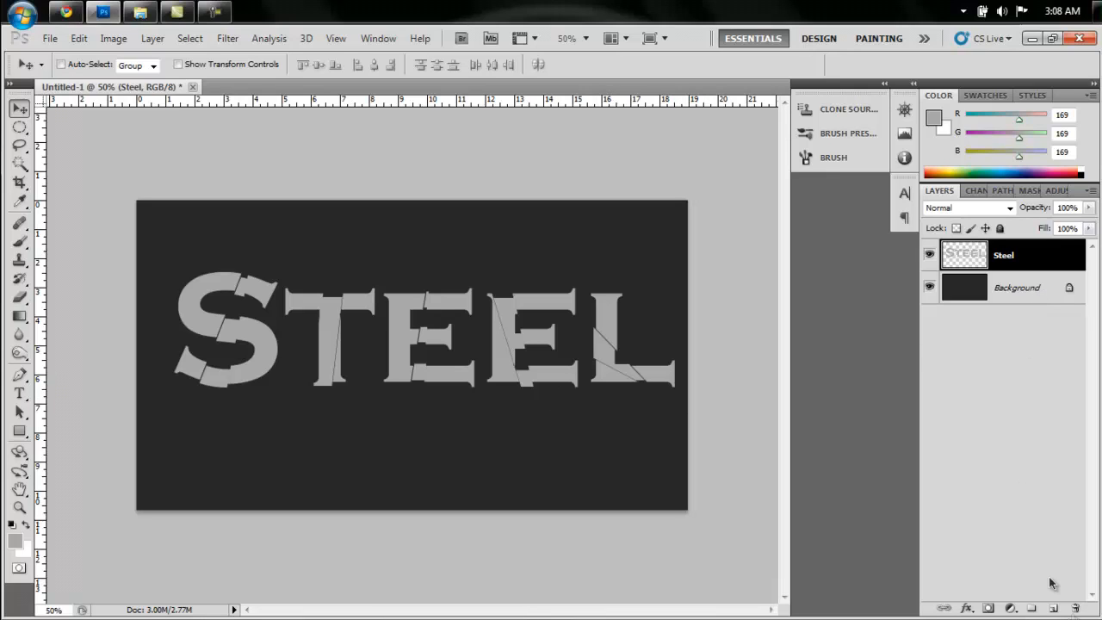
Step: Browse to Pictures > Resources > Textures in Explorer and select metal 4.jpg
click(1037, 609)
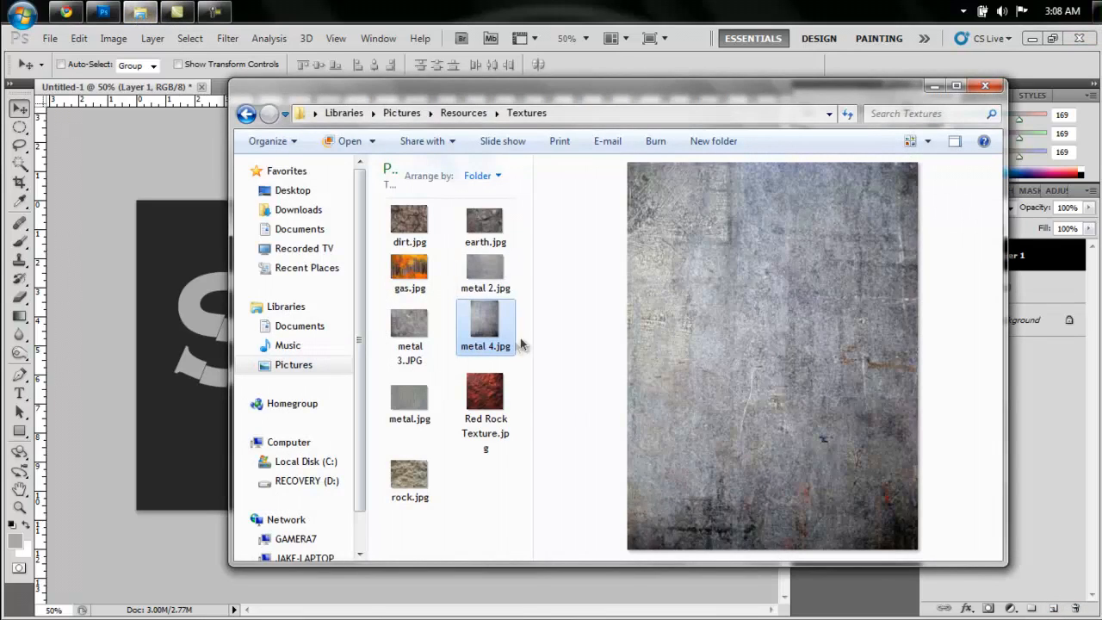
mouse_move(490, 327)
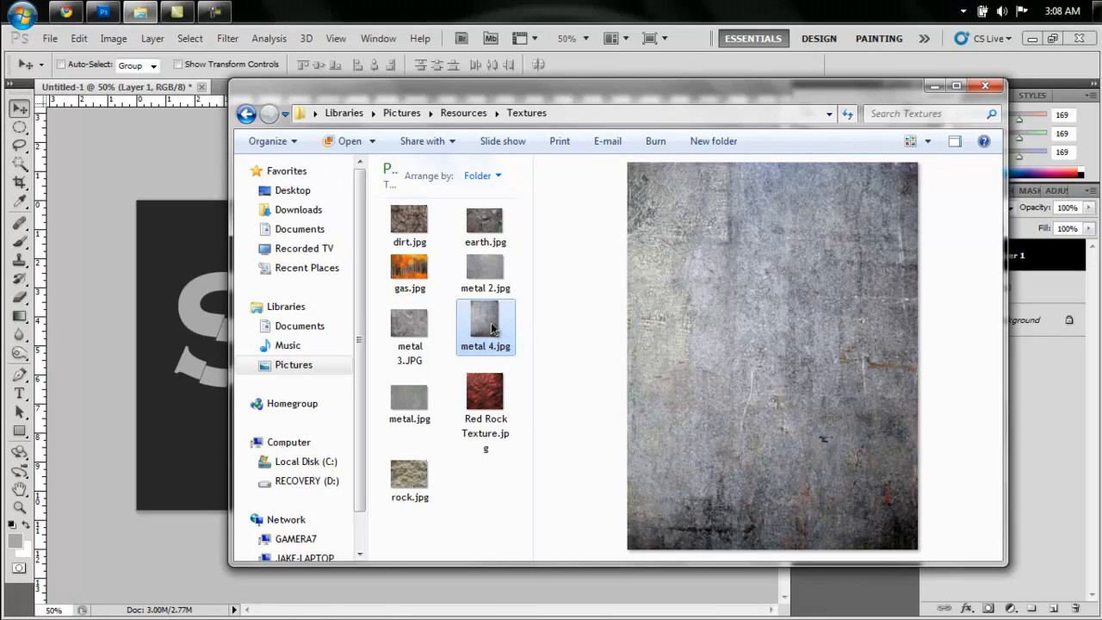
click(985, 85)
text(90)
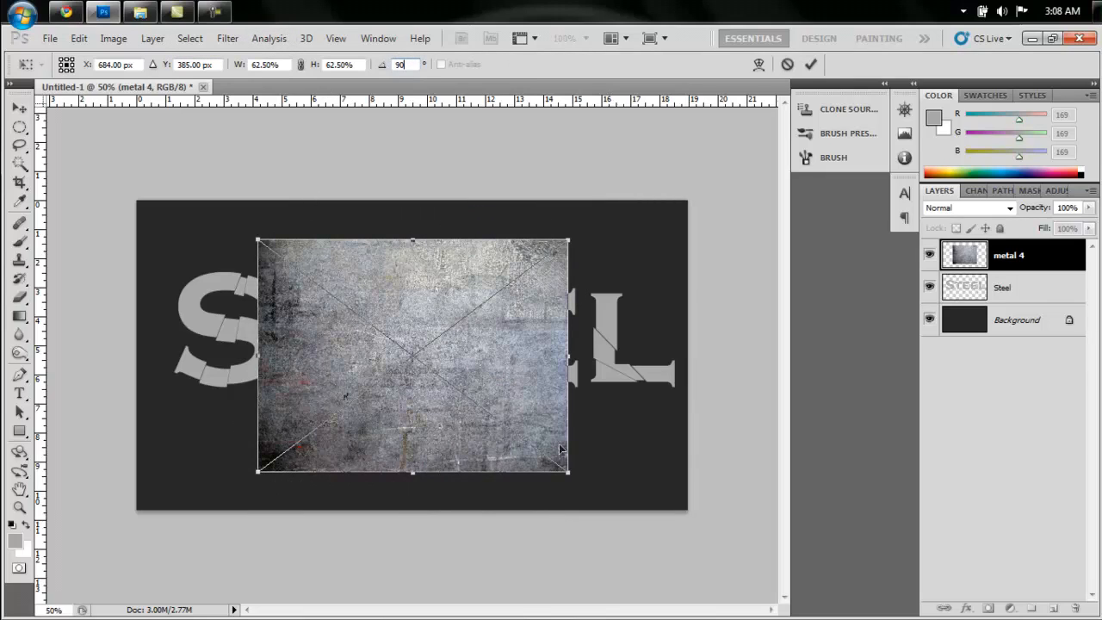
Step: Scale the rotated metal 4 texture past all canvas edges and commit the transform
drag(566, 471, 588, 484)
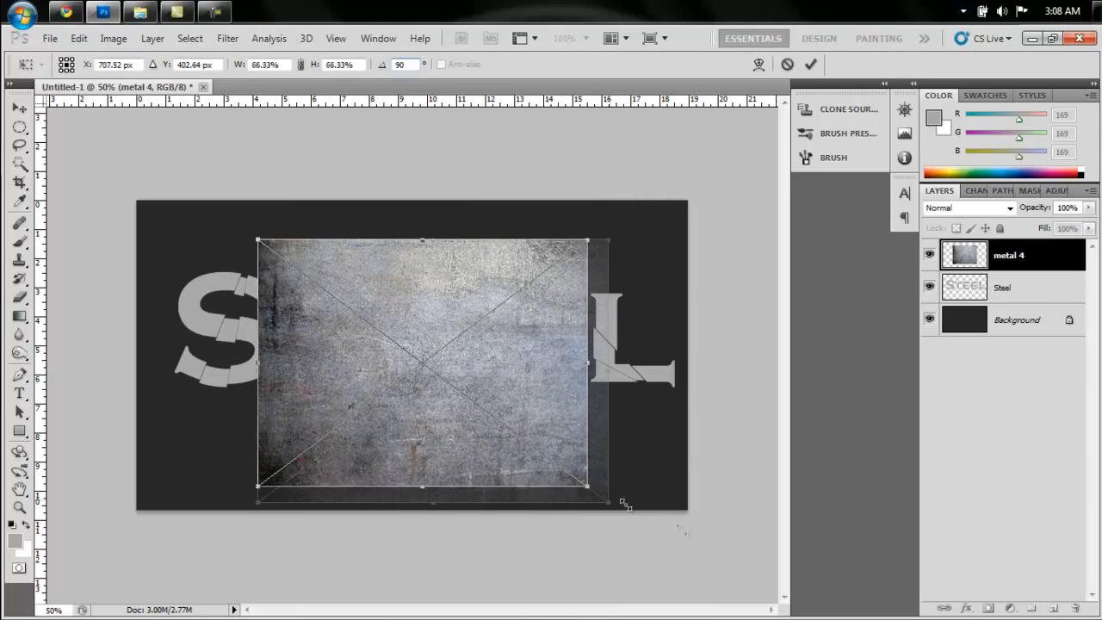
drag(586, 485, 700, 558)
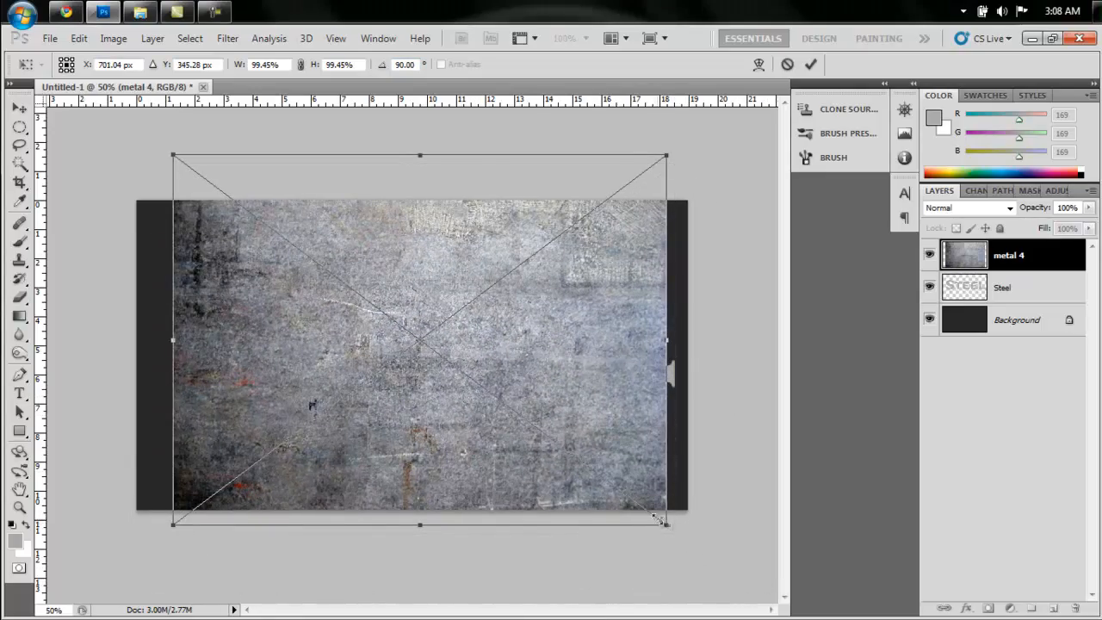
drag(664, 522, 714, 591)
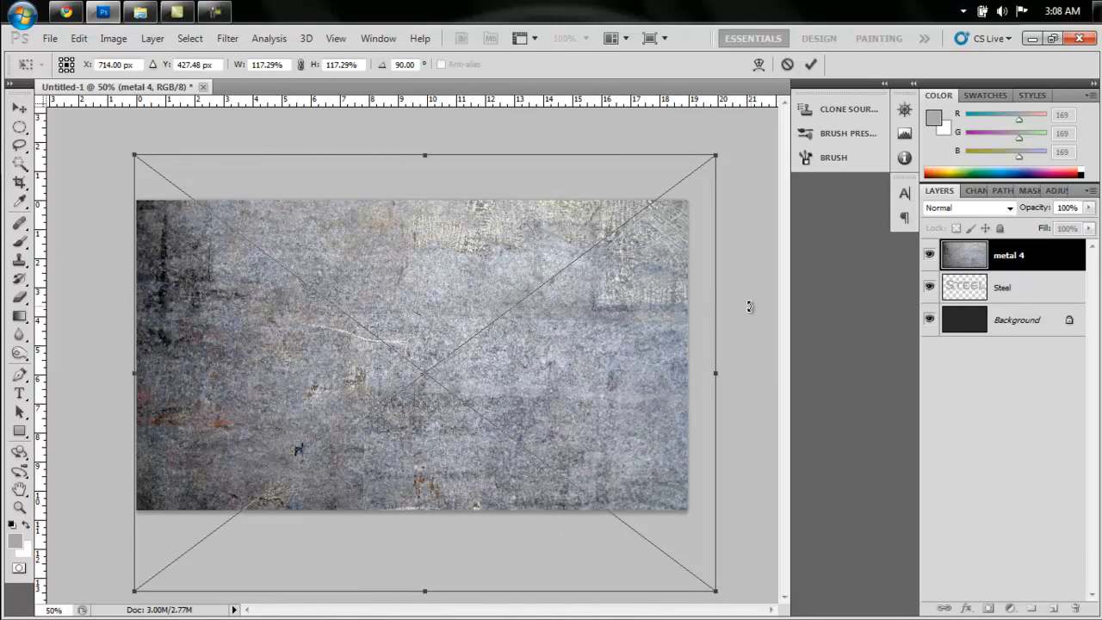
click(809, 65)
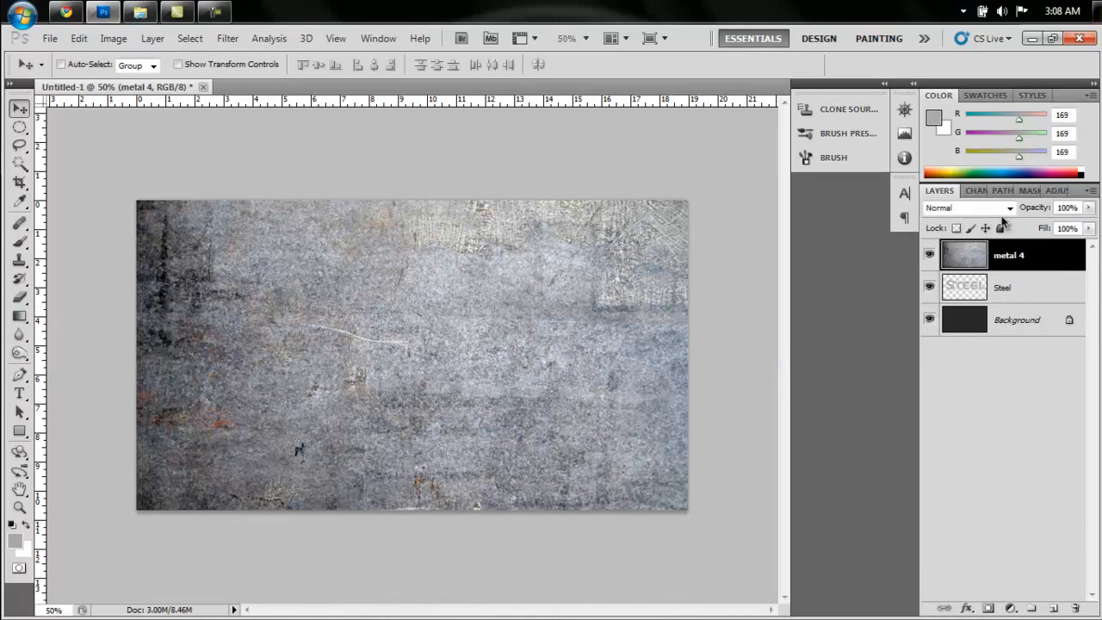
click(964, 208)
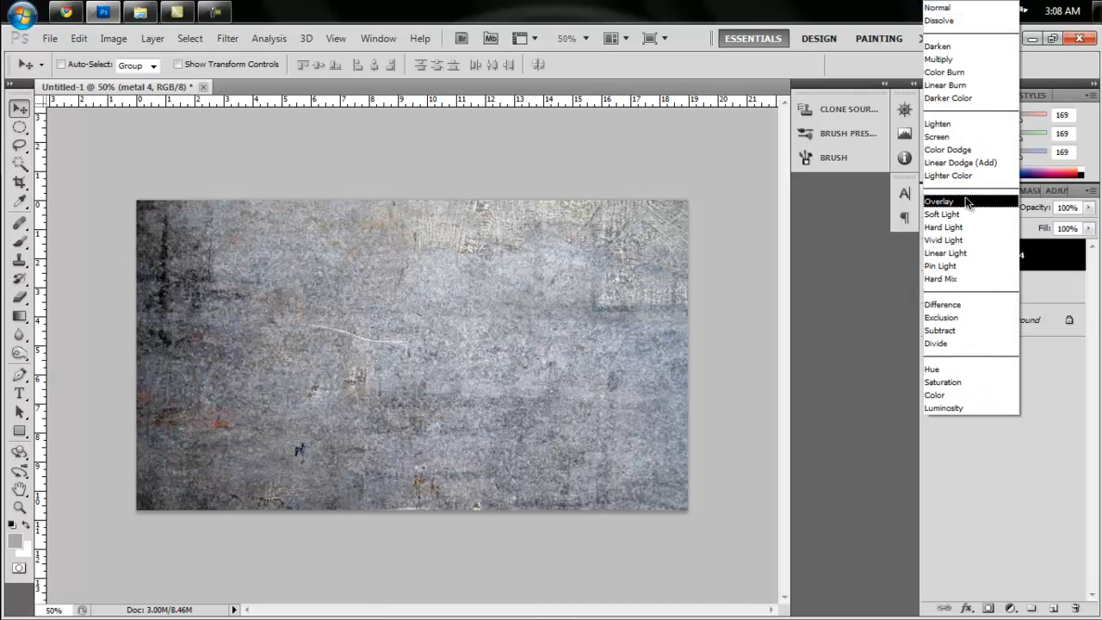
Step: Set metal 4 to Overlay and mask it to the Steel letter pixels
click(938, 201)
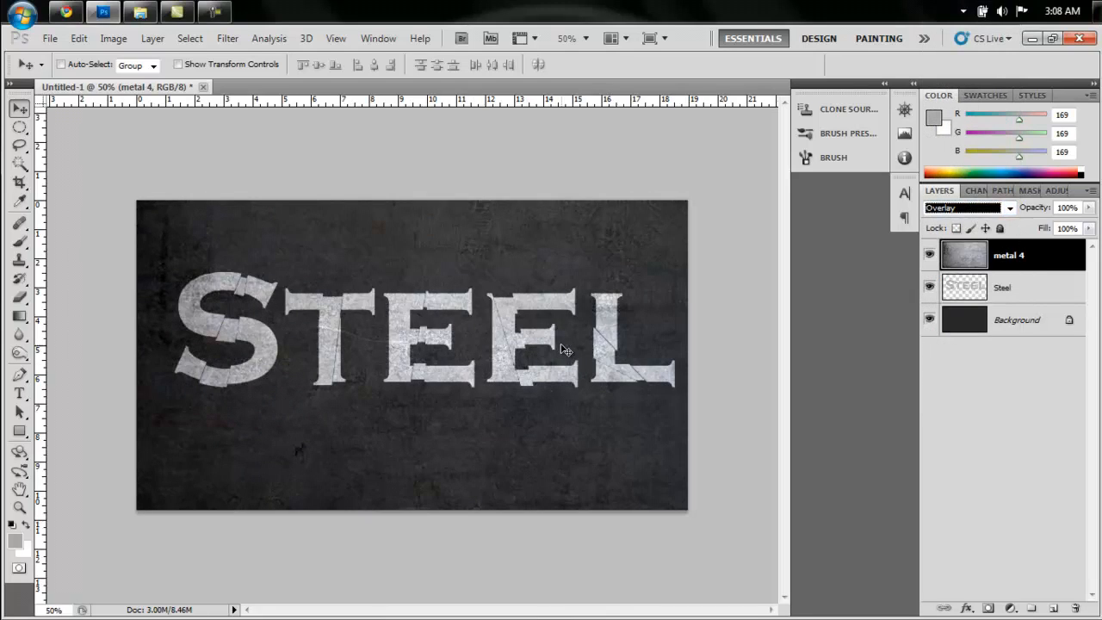
mouse_move(722, 329)
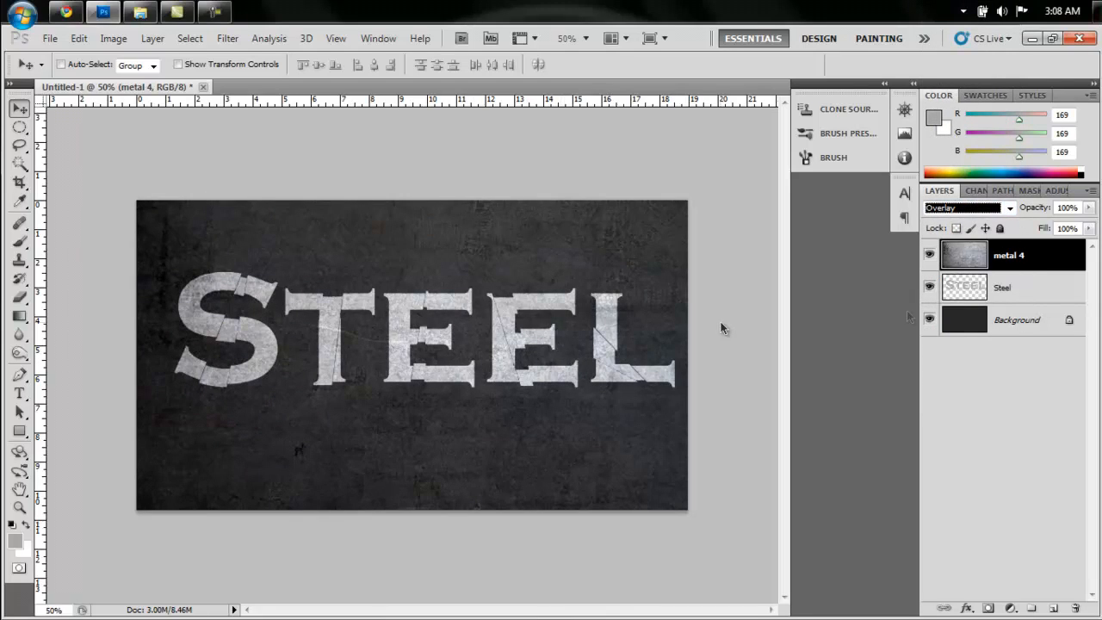
click(1003, 288)
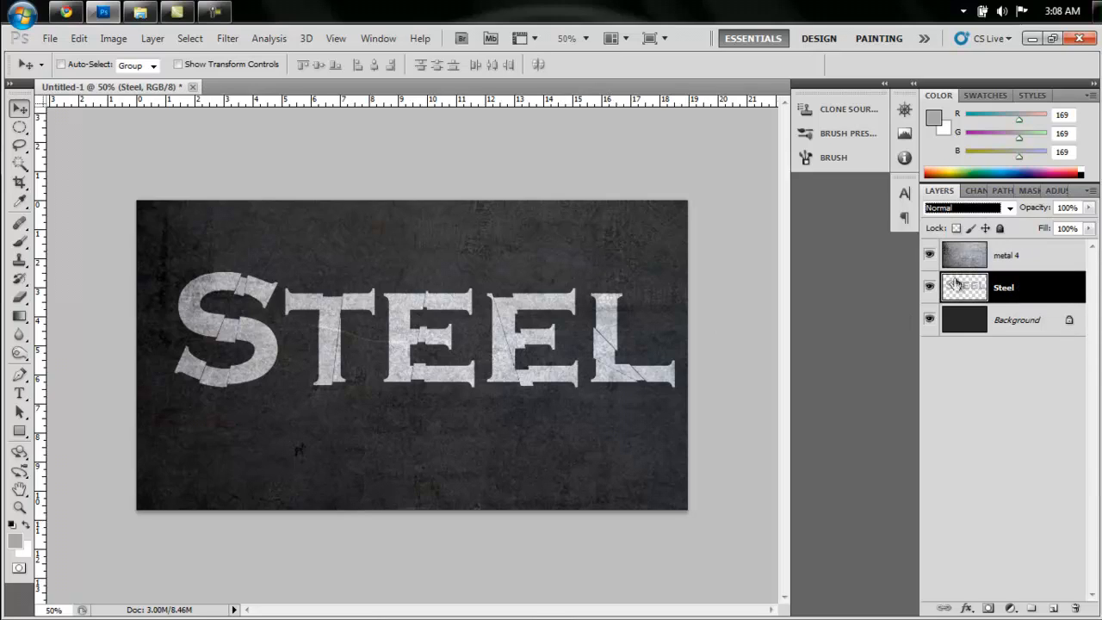
right_click(964, 288)
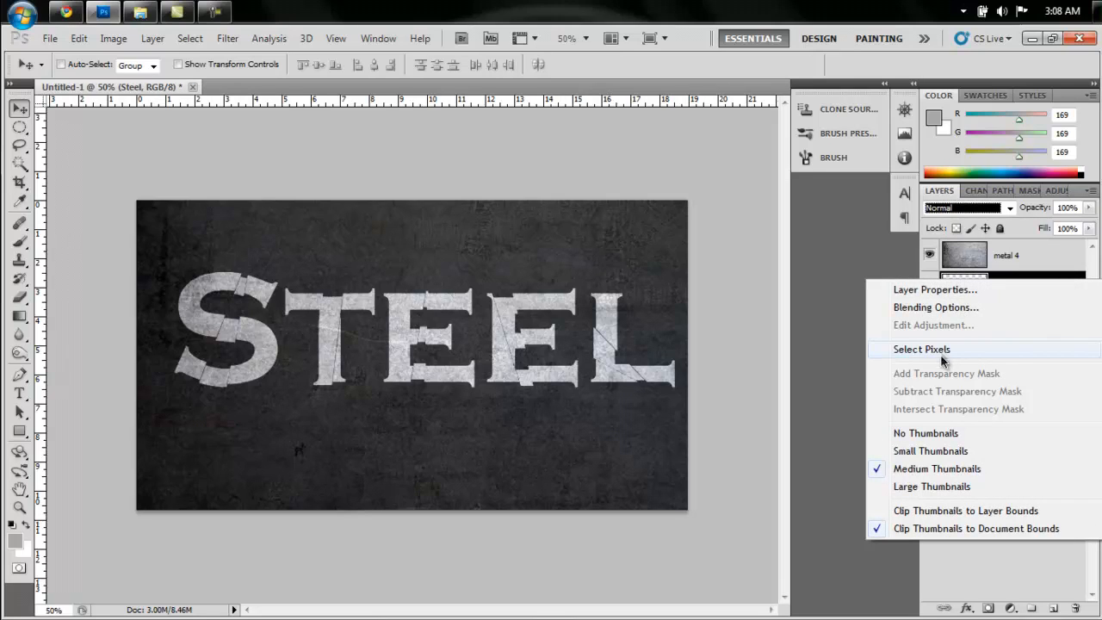
click(920, 349)
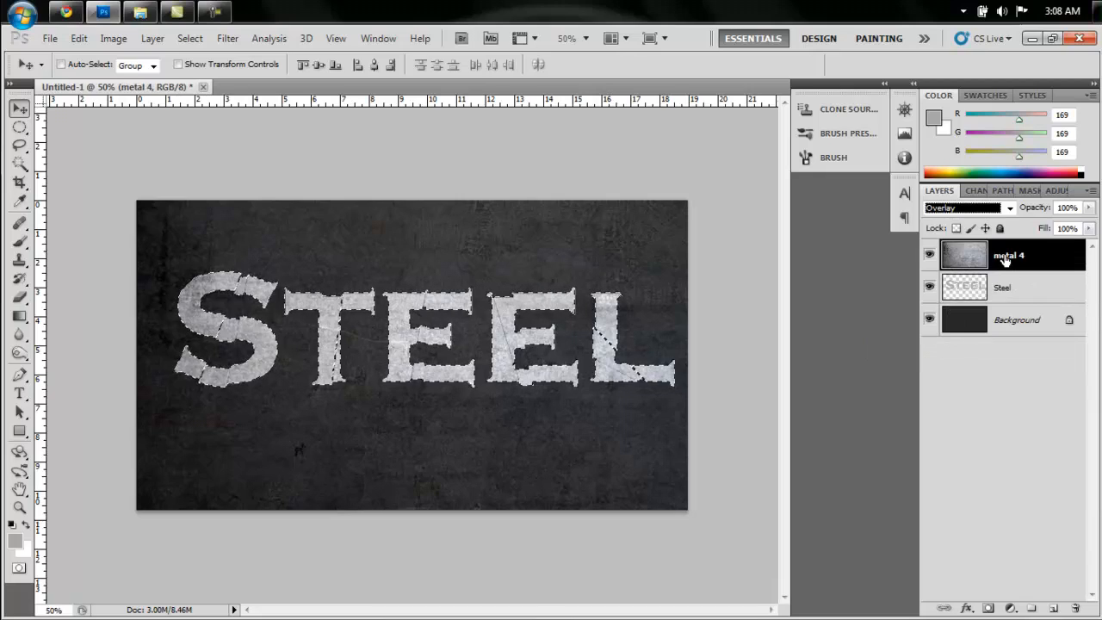
click(987, 609)
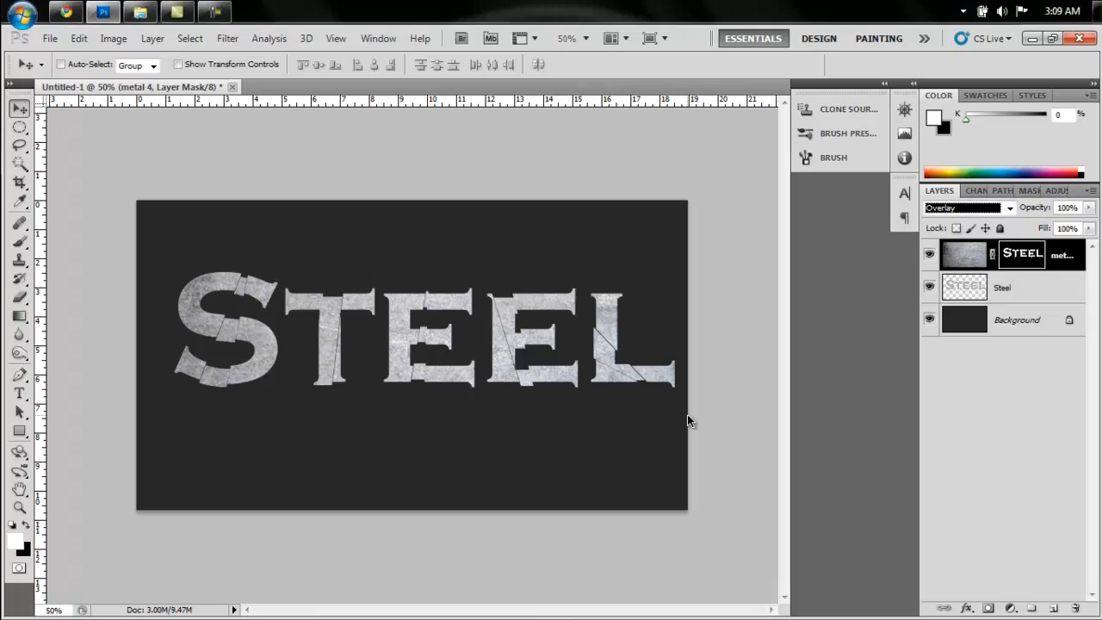
mouse_move(823, 289)
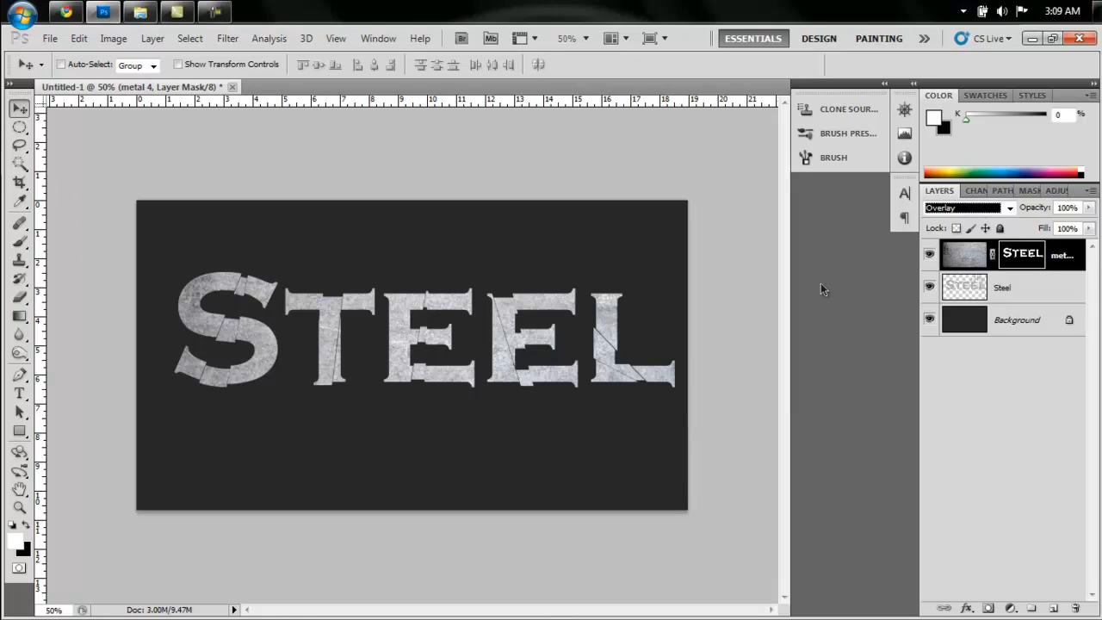
Step: Duplicate the Steel layer, then Gaussian-blur the original Steel layer with radius 15
click(1001, 288)
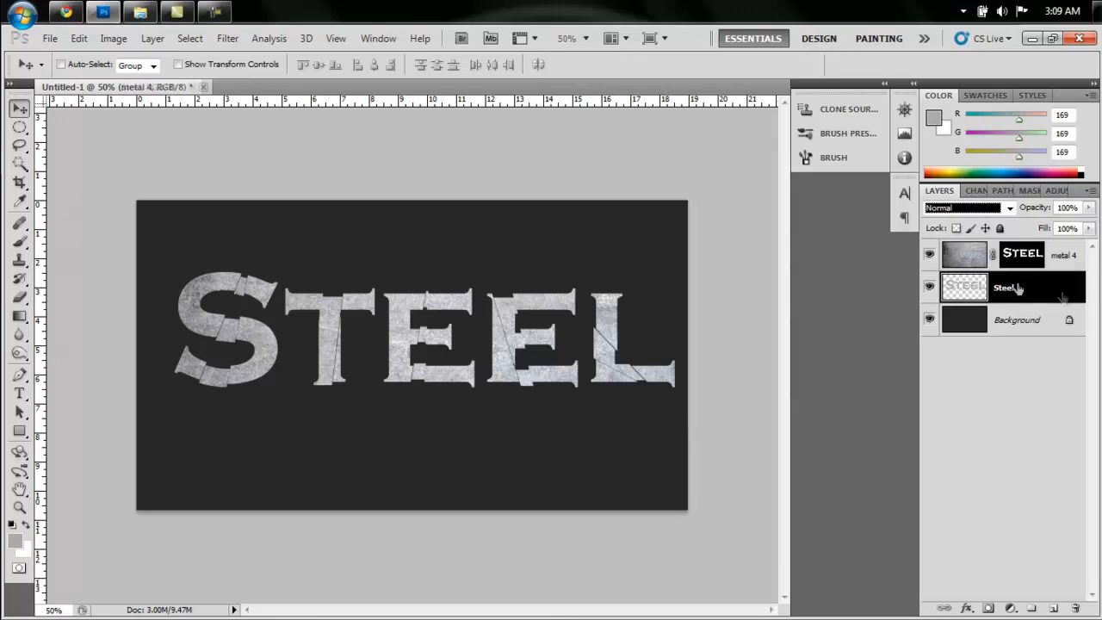
click(1004, 287)
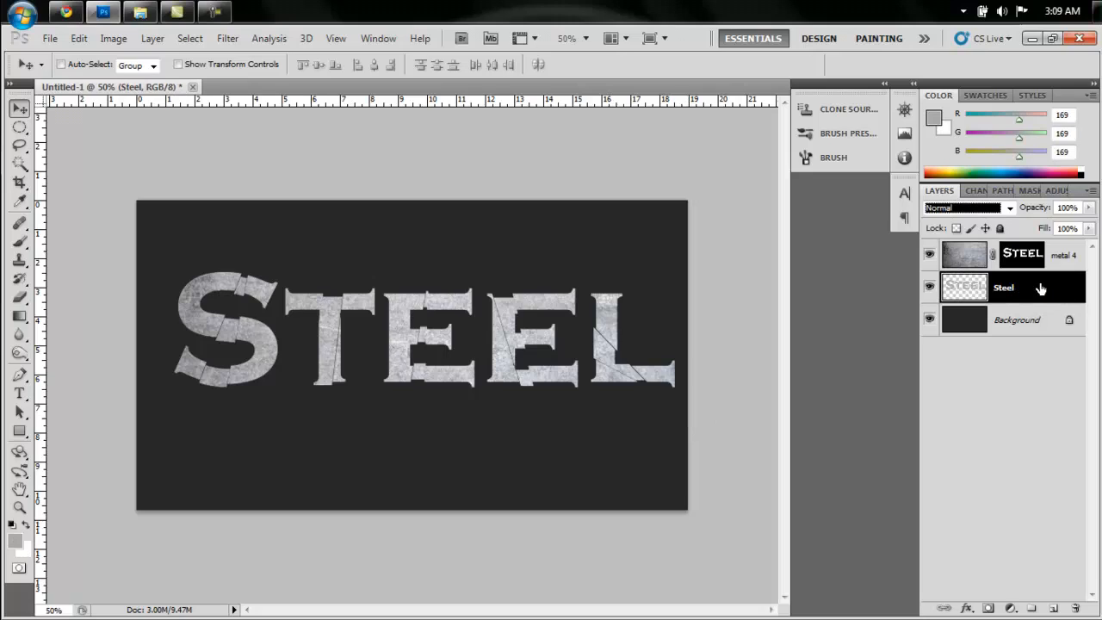
right_click(1003, 287)
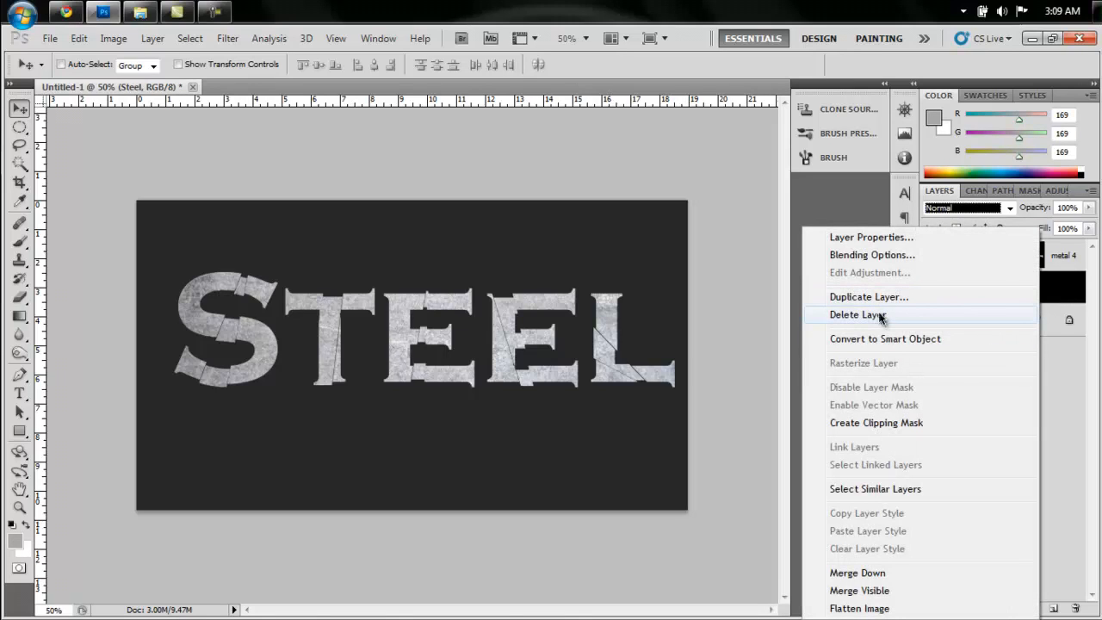
click(857, 315)
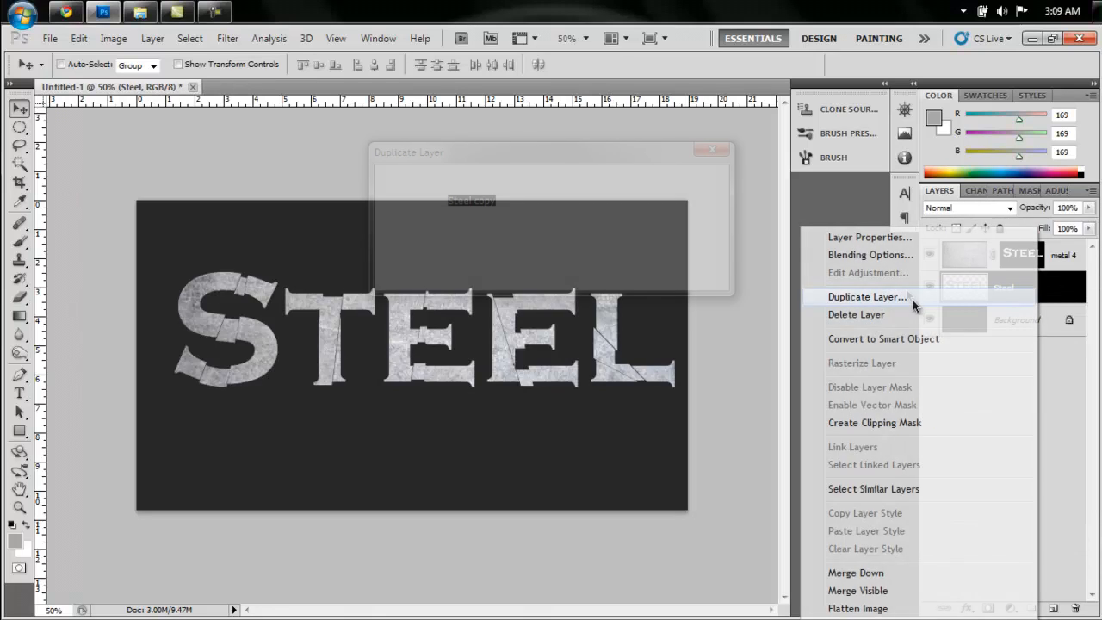
click(867, 296)
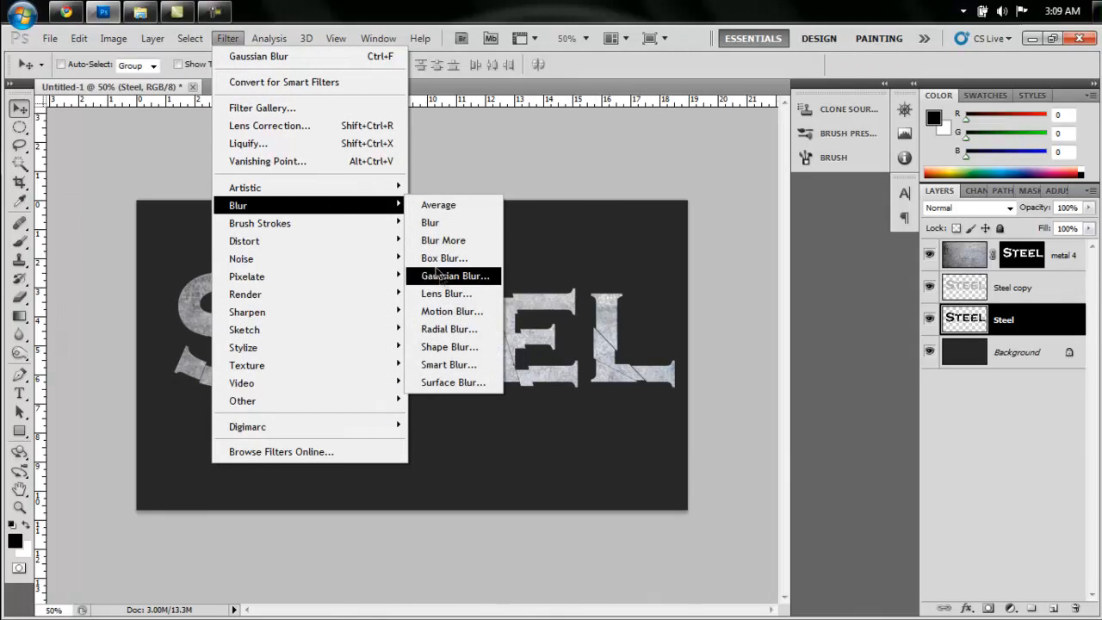
click(455, 276)
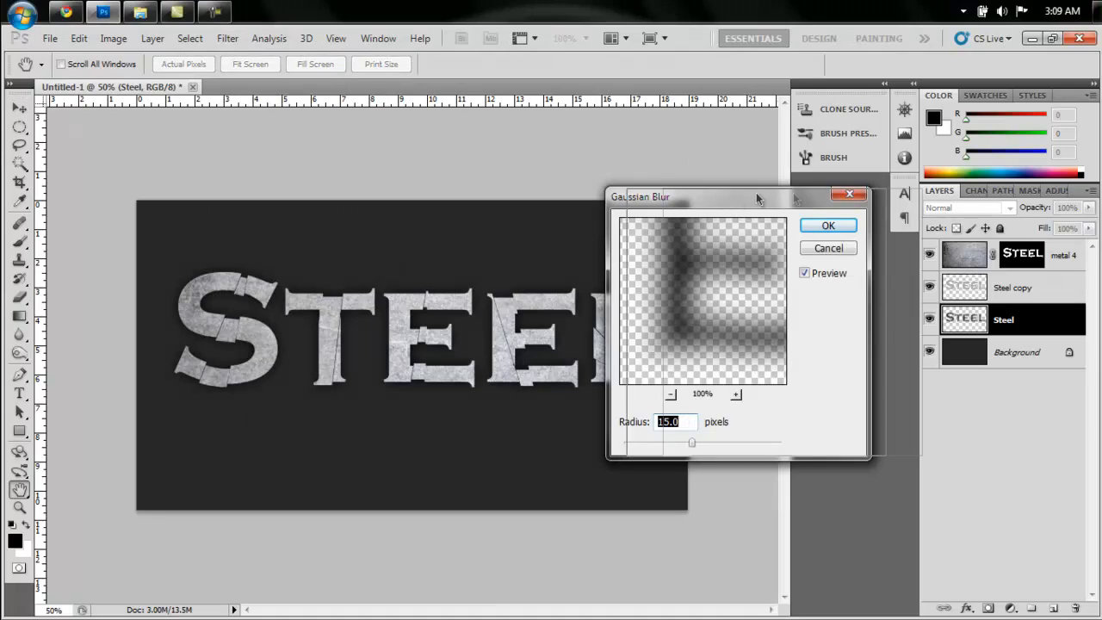
click(827, 225)
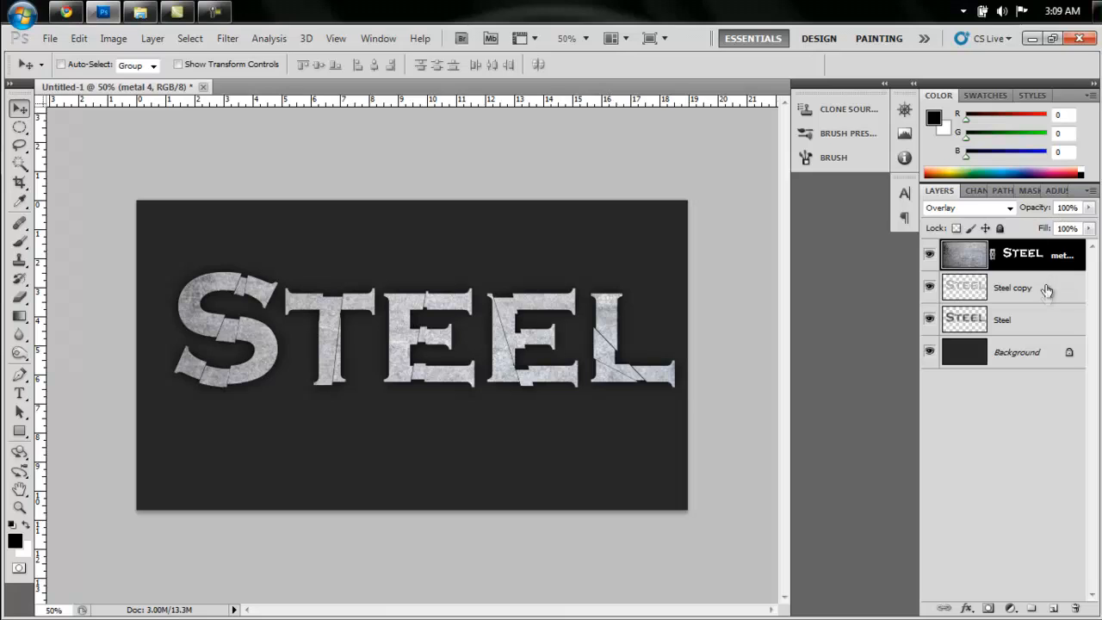
Step: Merge the text layers into metal 4 and add Bevel and Emboss at 1000% depth
right_click(1013, 287)
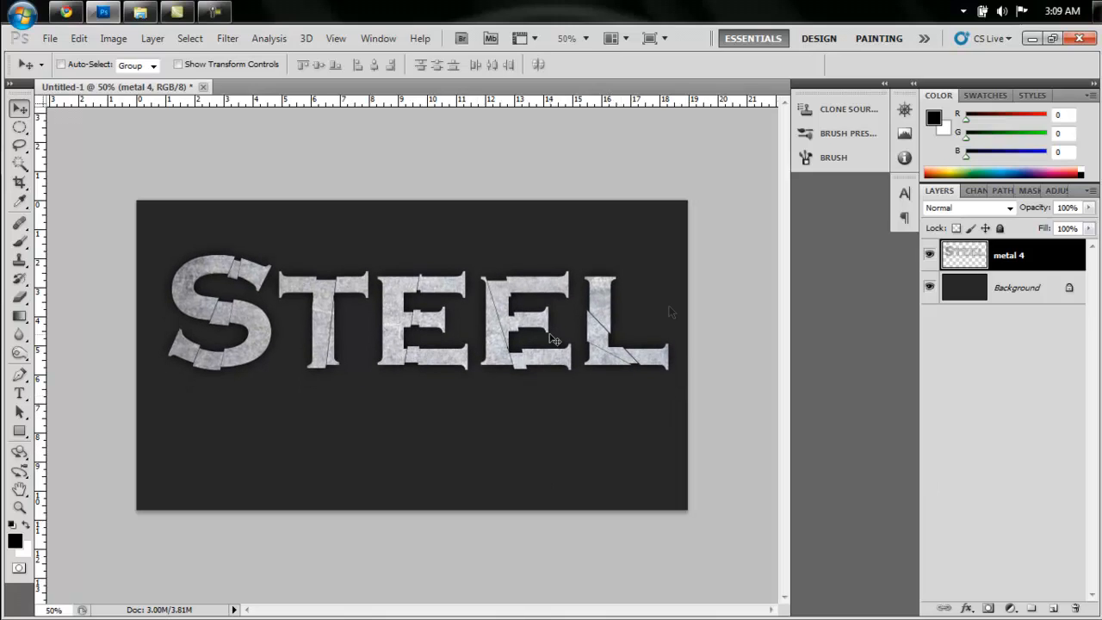
click(967, 609)
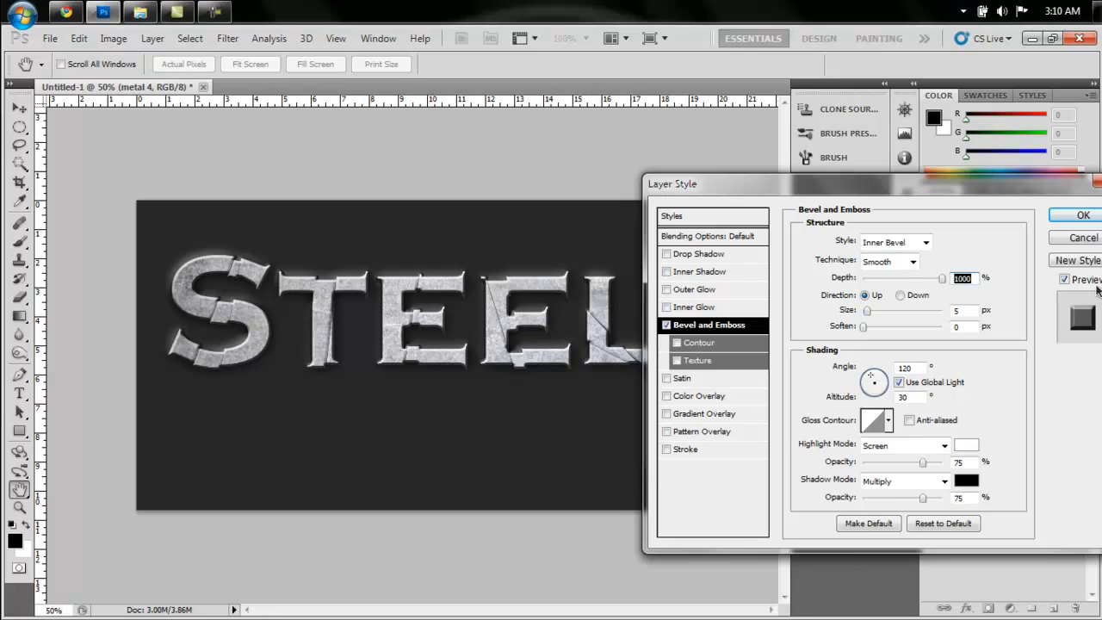
drag(673, 184, 517, 140)
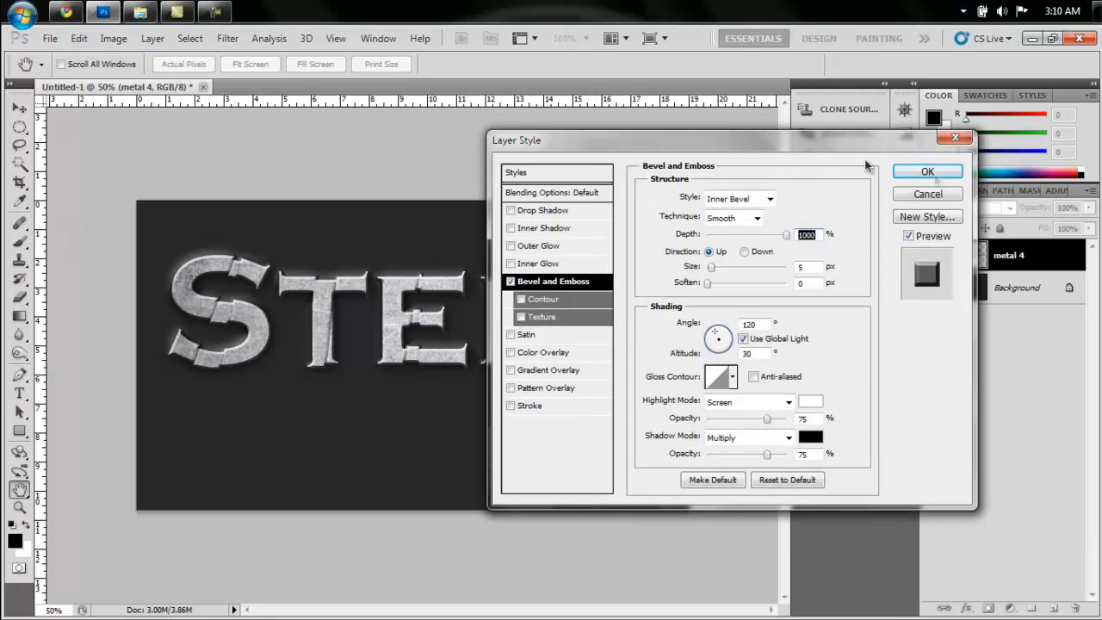
click(927, 170)
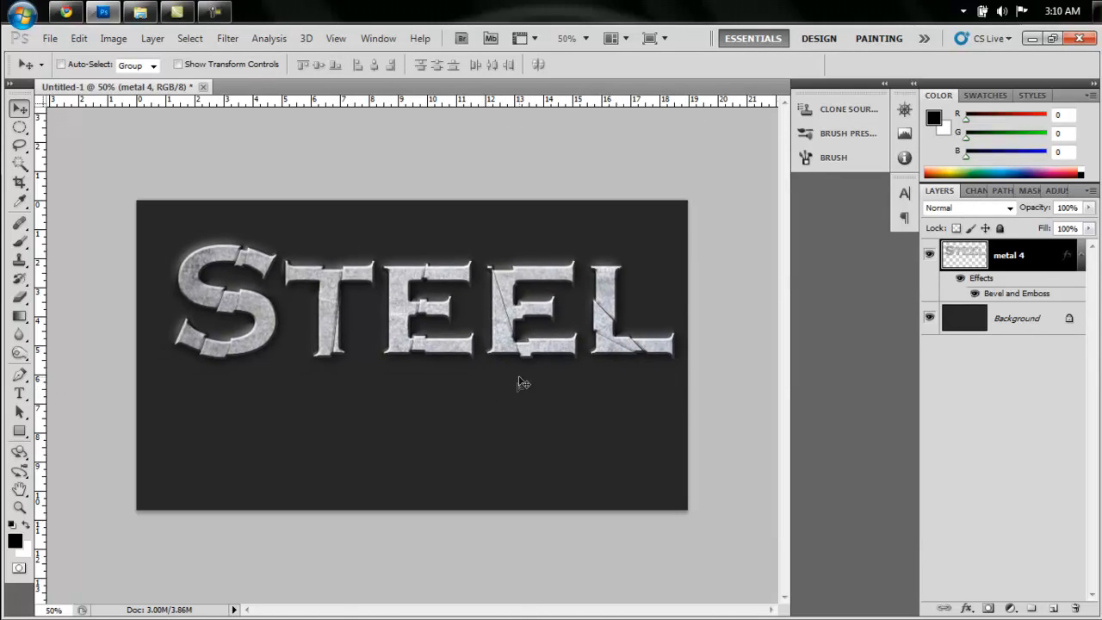
Step: Duplicate metal 4 and flip the copy vertically below the text as a reflection
right_click(1009, 255)
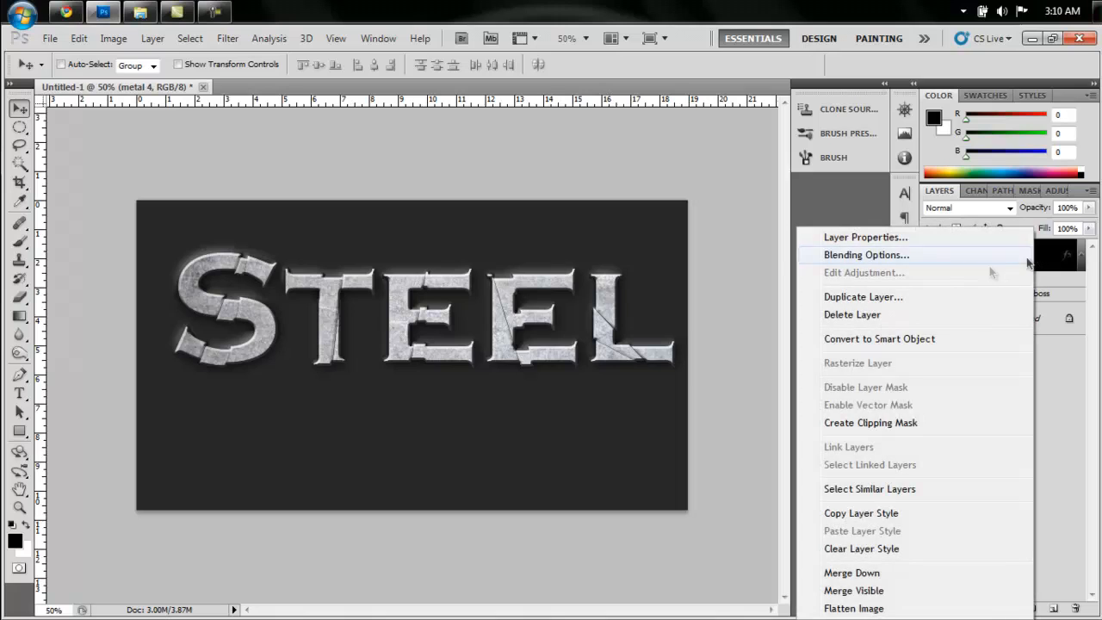
click(863, 296)
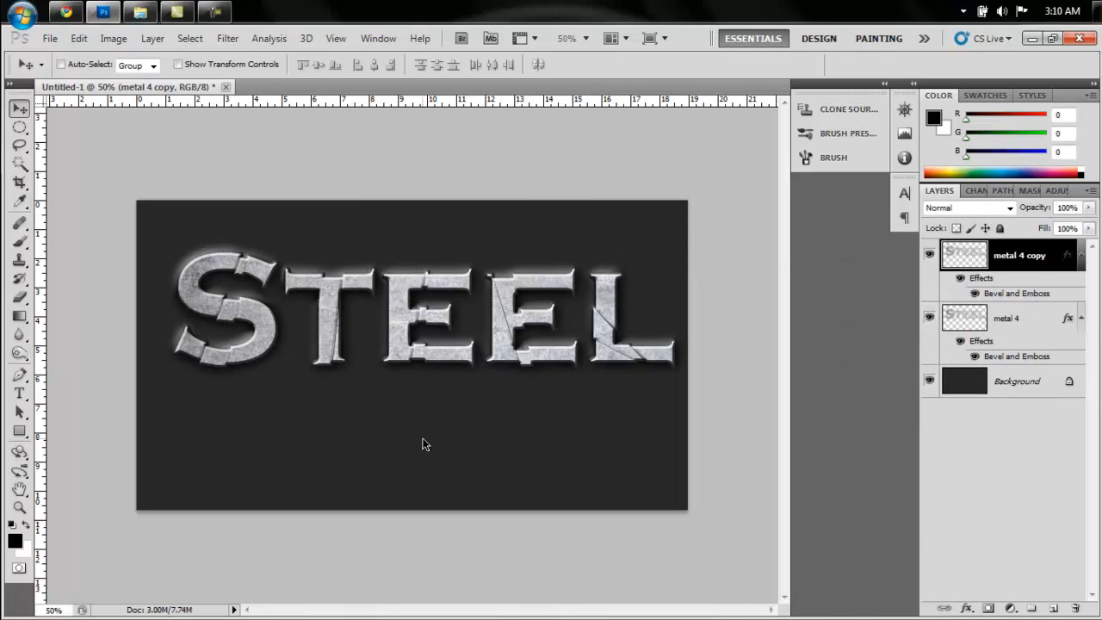
key(ctrl+t)
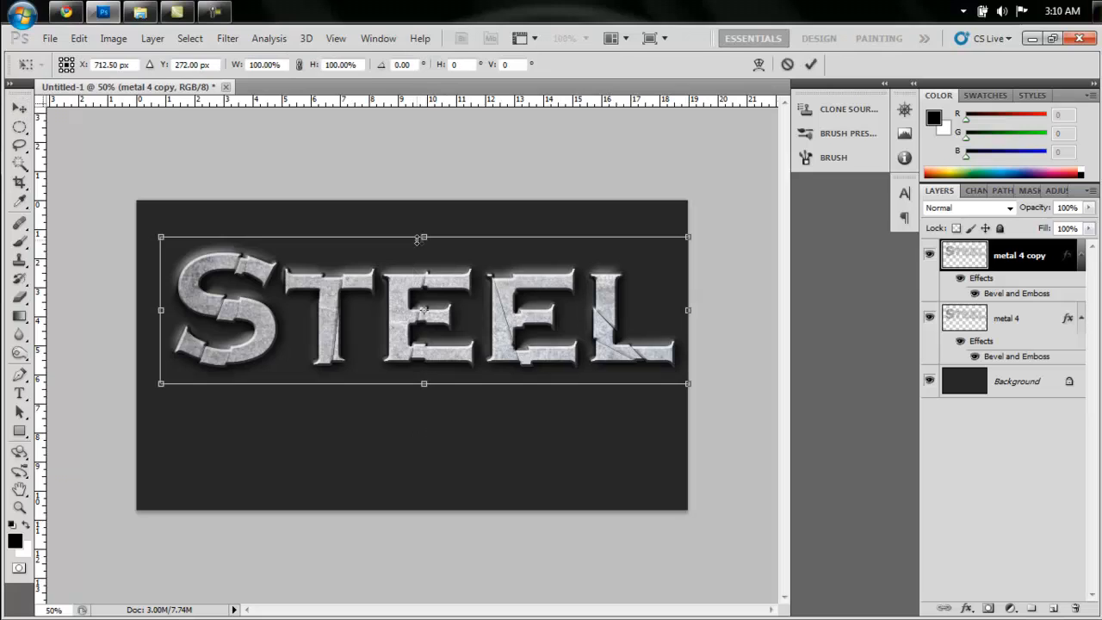
drag(423, 238, 423, 249)
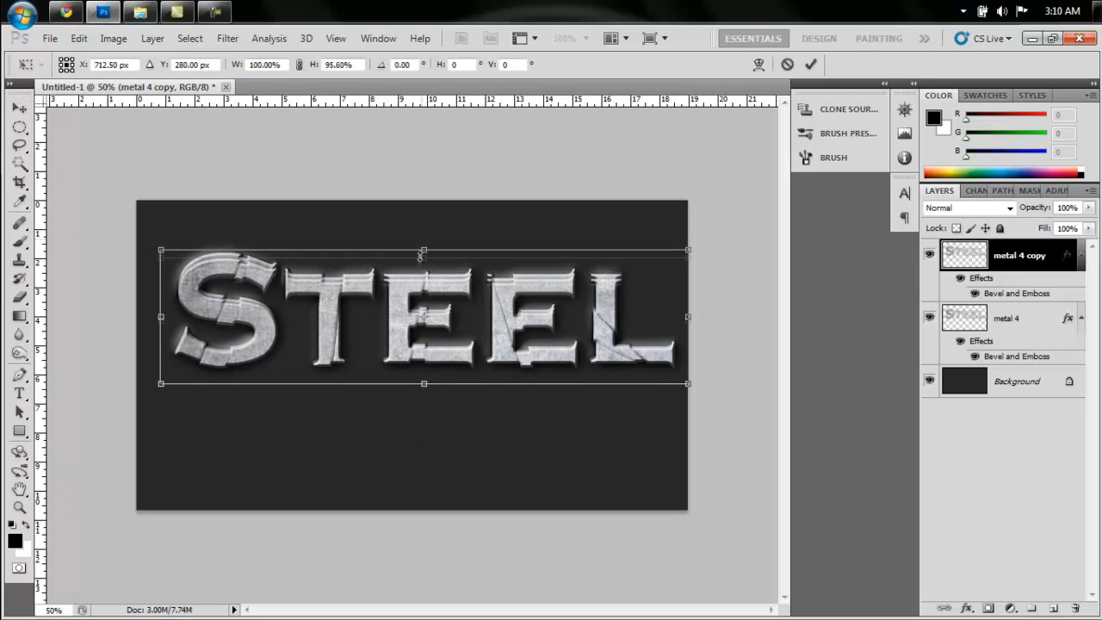
drag(423, 250, 423, 508)
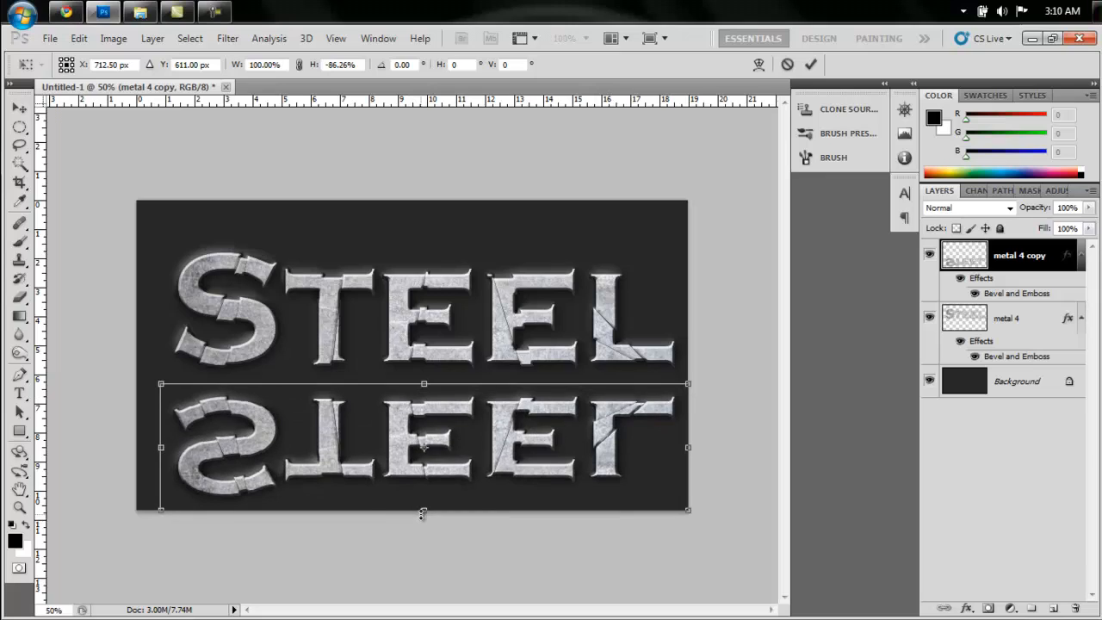
drag(422, 513, 422, 508)
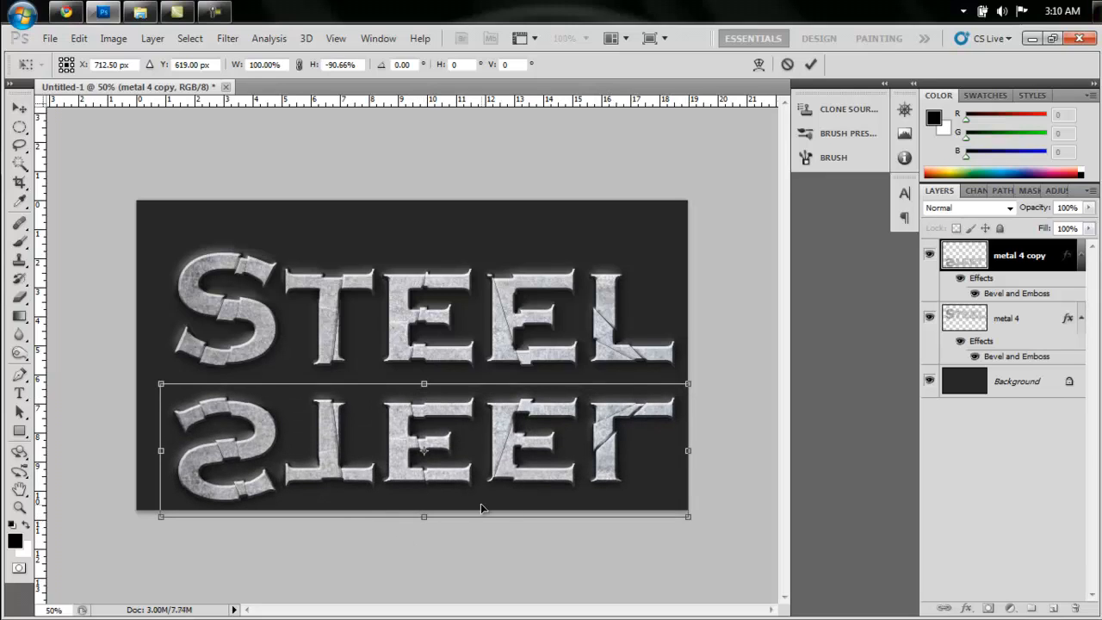
click(810, 64)
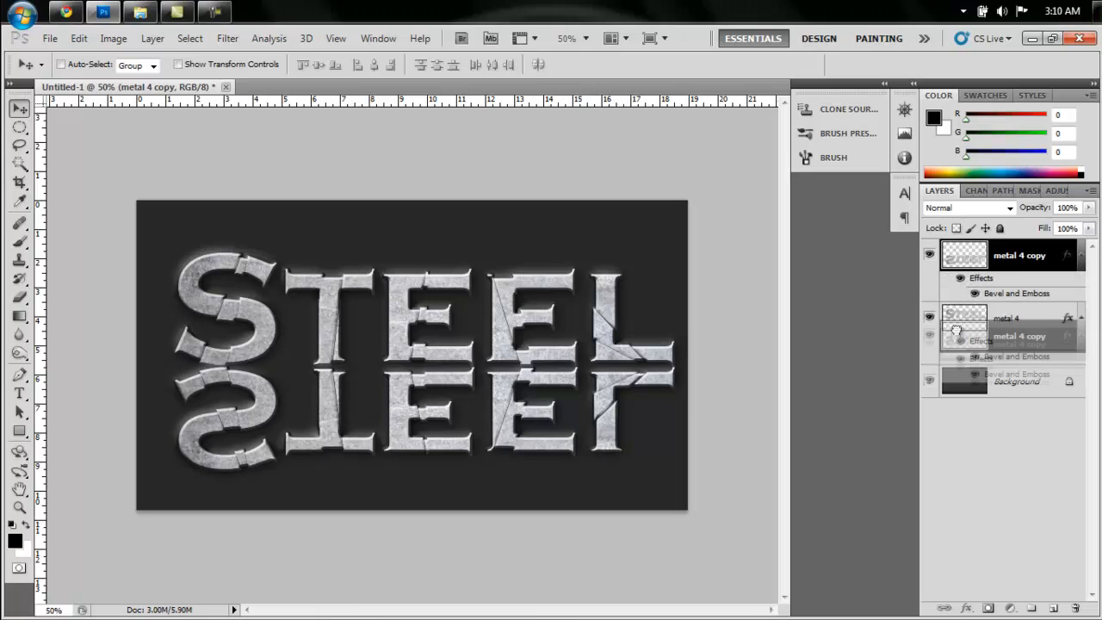
Step: Move 'metal 4 copy' below 'metal 4', add a layer mask, and choose a black-to-transparent gradient
click(1020, 318)
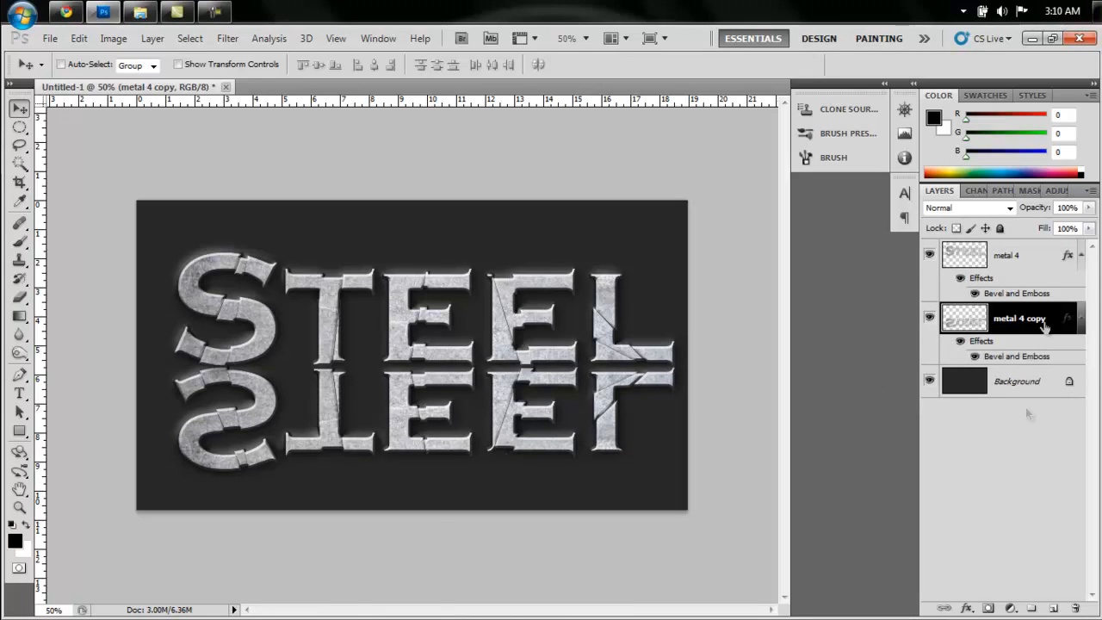
click(1012, 608)
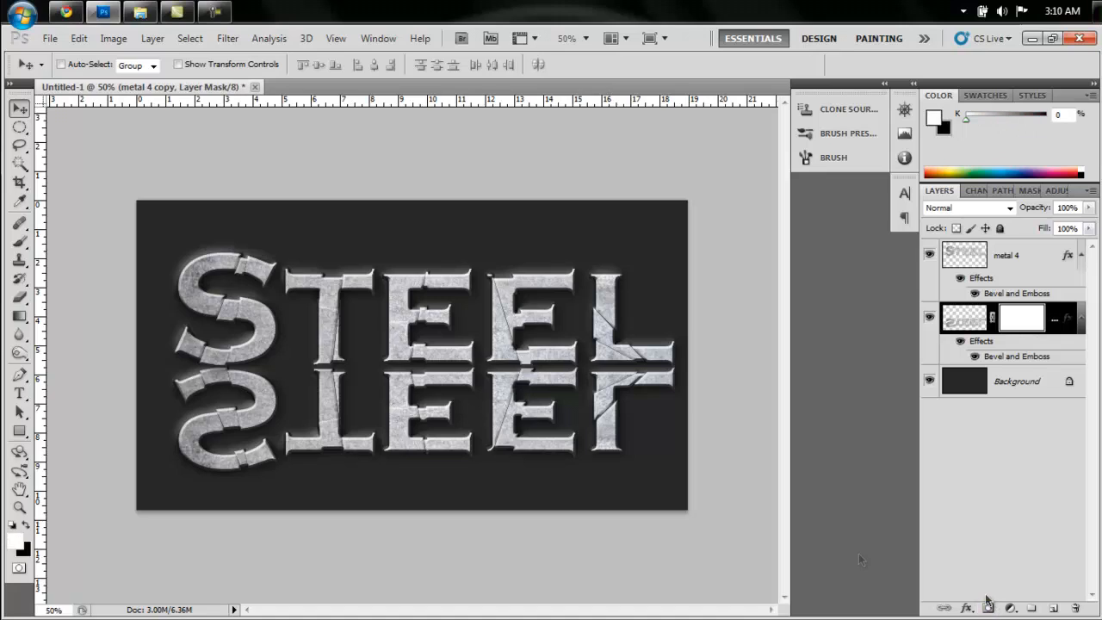
click(19, 316)
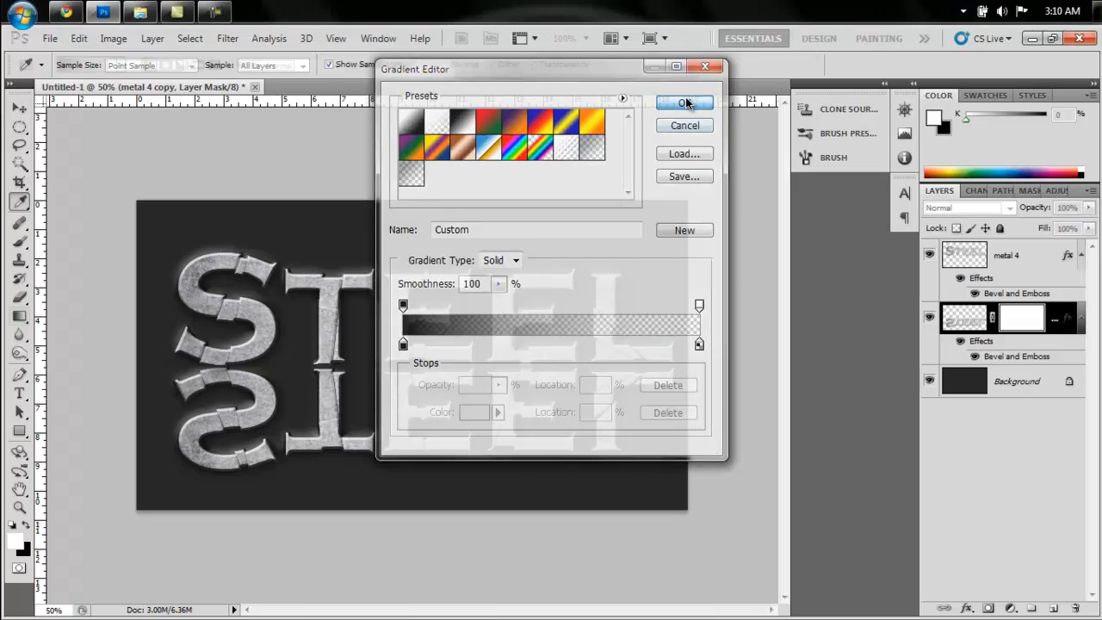
click(685, 102)
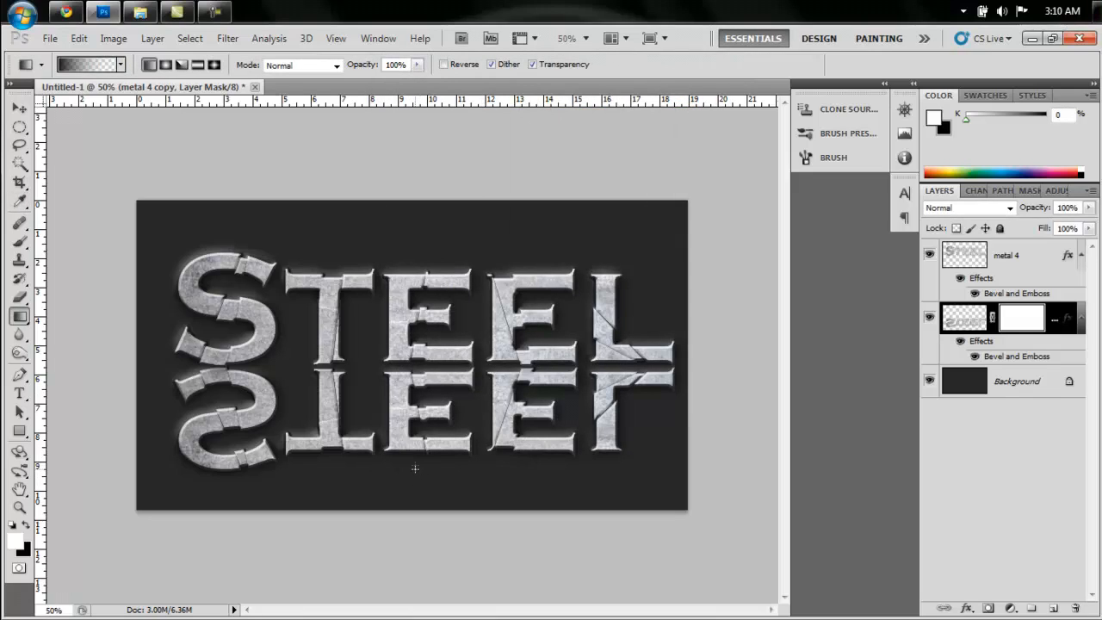